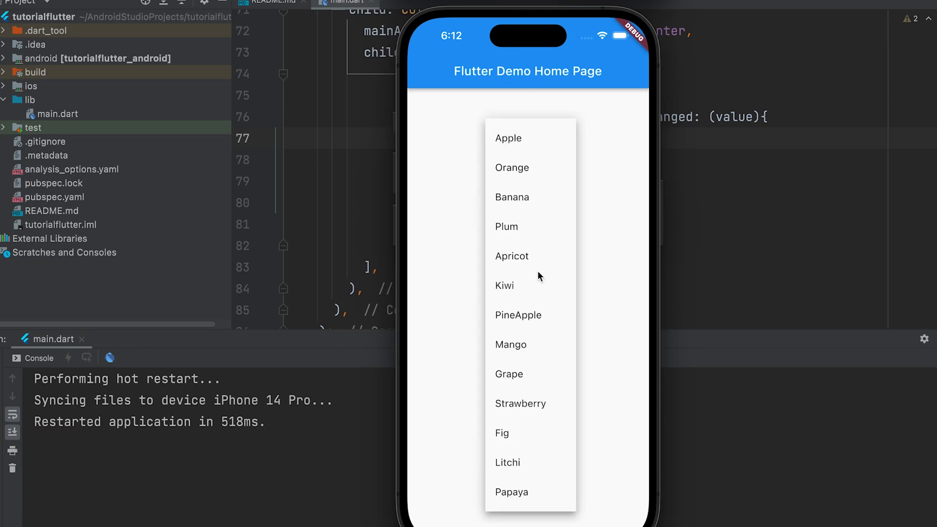
# Step: Return to main.dart and scroll to the Column's empty children list
pyautogui.click(521, 403)
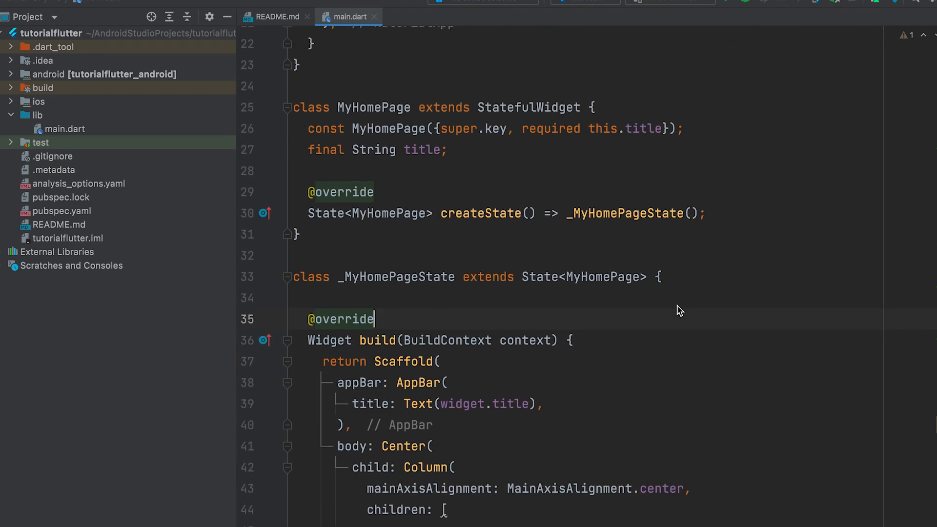
pyautogui.scroll(-3)
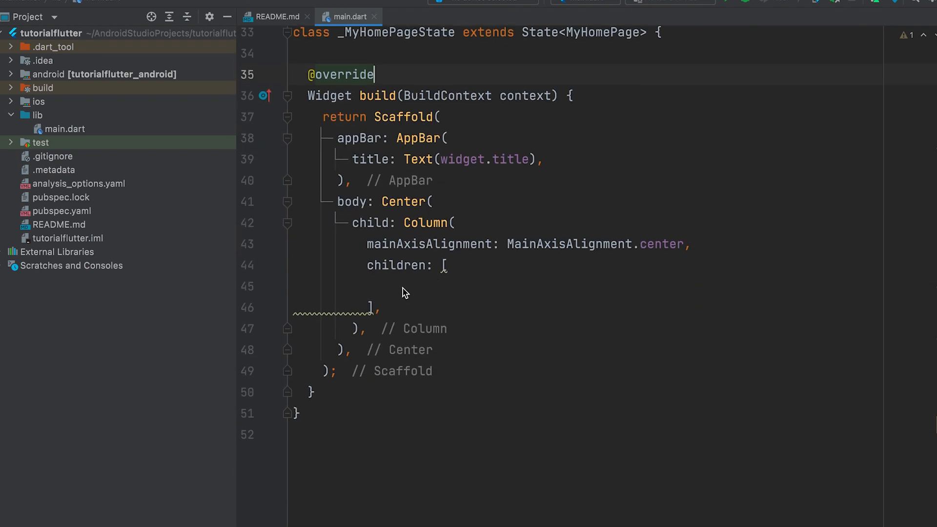
# Step: Insert a DropdownButton from autocomplete with onChanged: null and an items list begun
pyautogui.write('Dr')
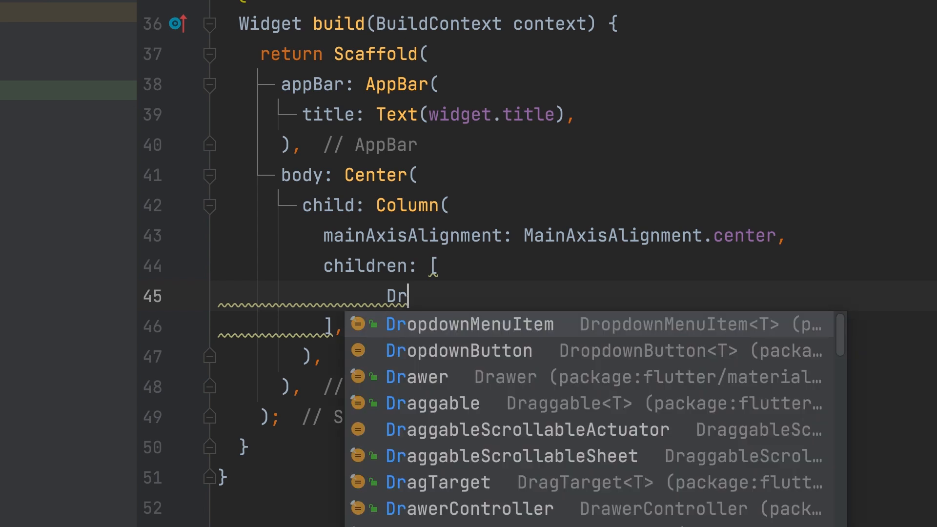
pyautogui.click(456, 350)
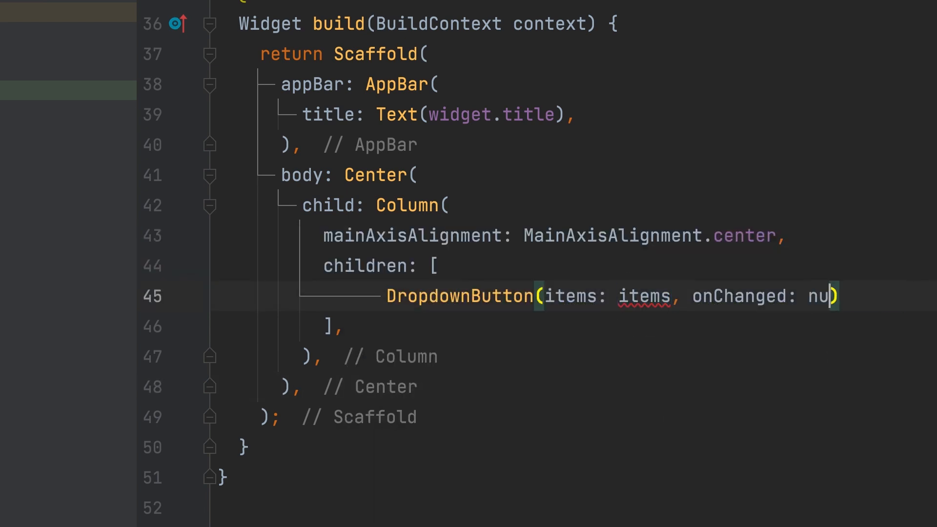
pyautogui.write('ll')
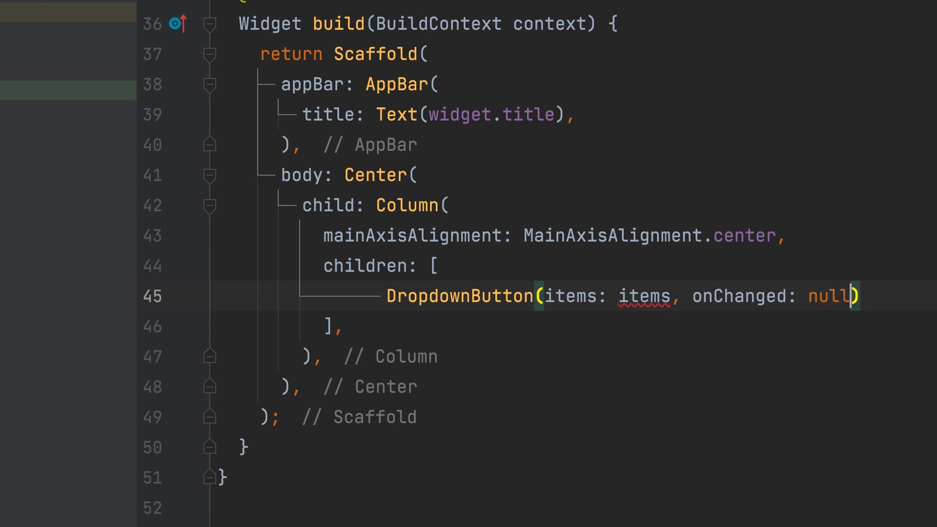
pyautogui.write('null')
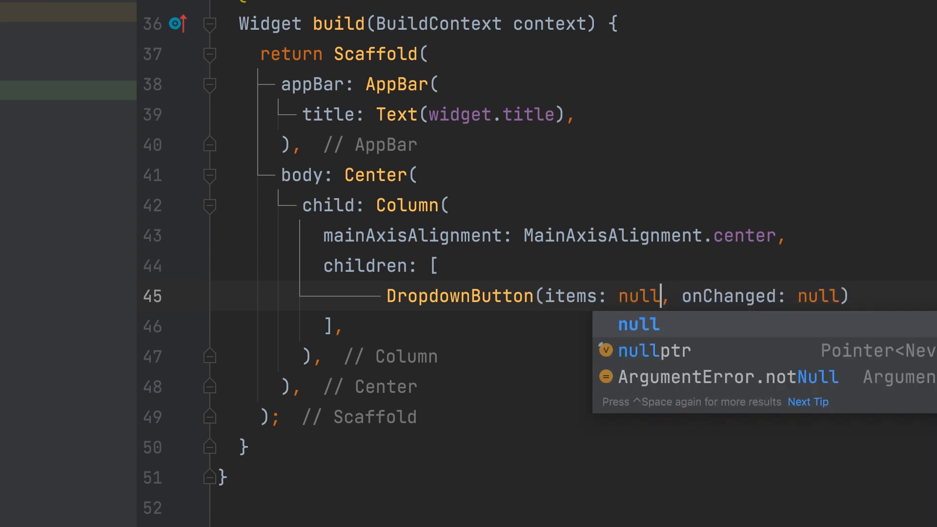
pyautogui.press('Escape')
pyautogui.write('[')
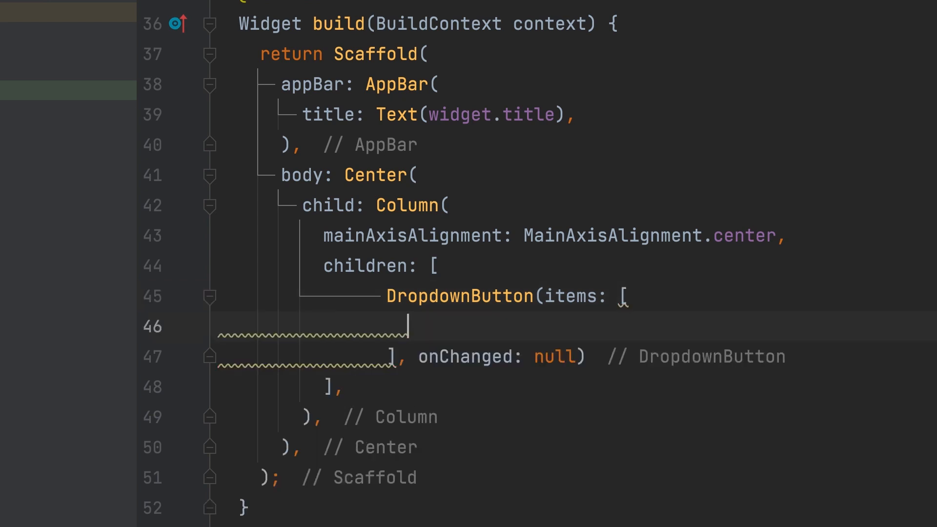
pyautogui.moveTo(538, 330)
pyautogui.write('DropdownMenuItem(child: child')
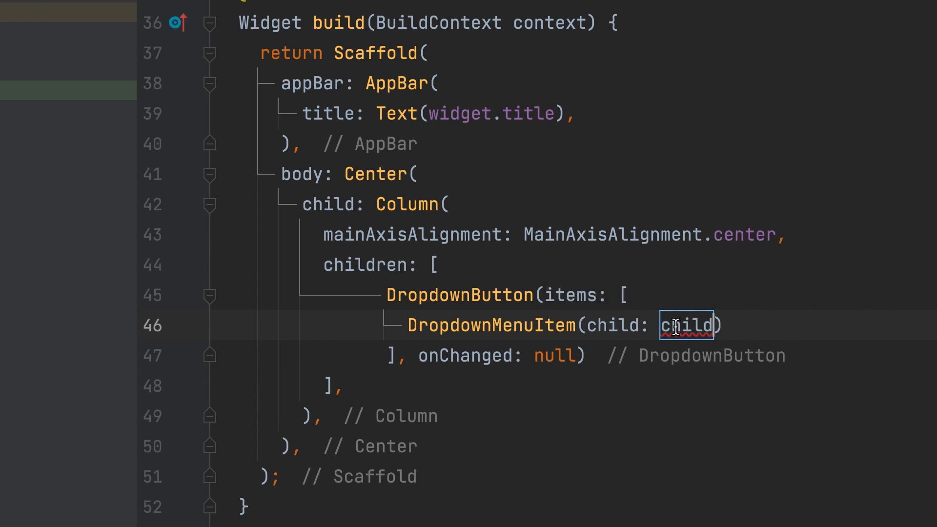
# Step: Add a DropdownMenuItem with child Text('Apple') and value 'Apple'
pyautogui.write("Text('")
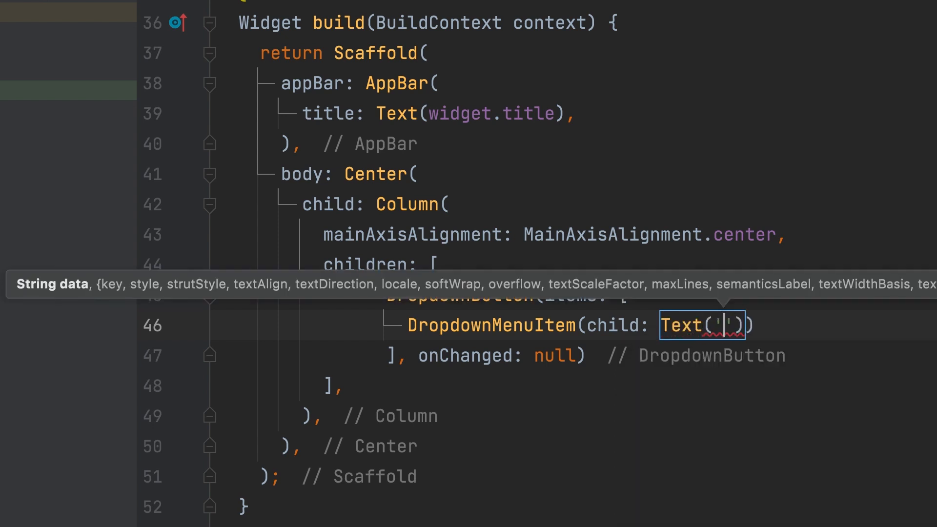
pyautogui.write('Apple')
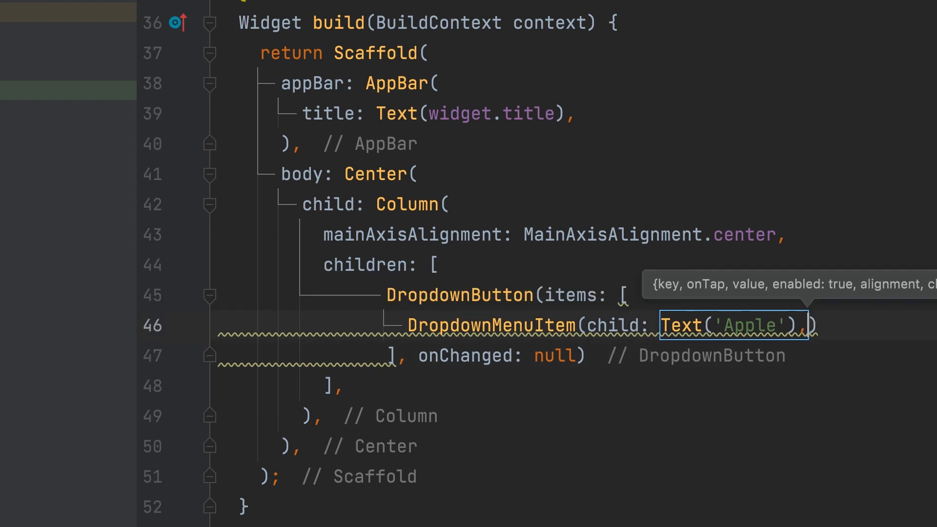
pyautogui.write(",value: '',")
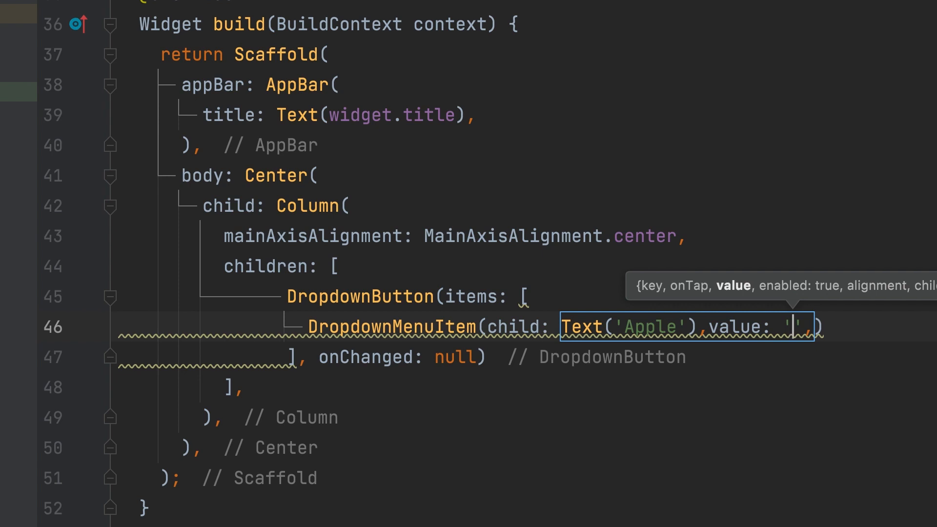
pyautogui.write('Appl')
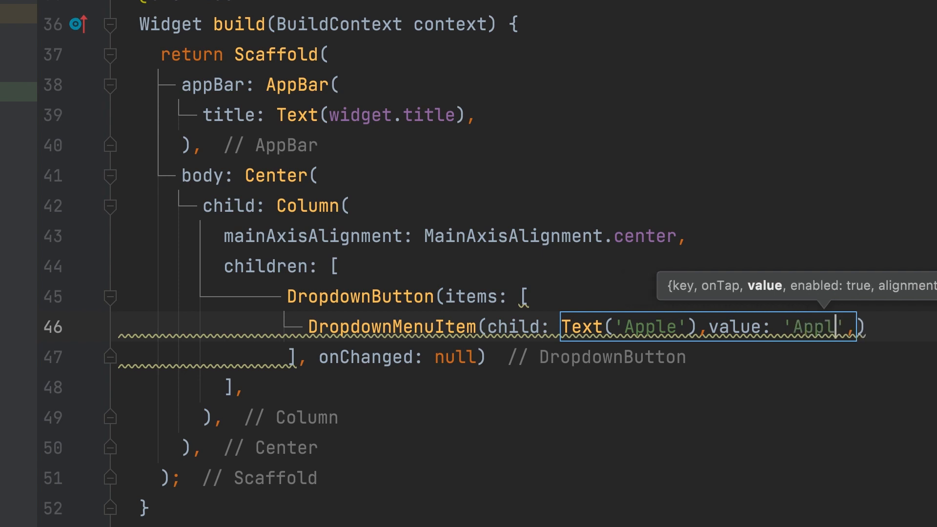
pyautogui.write('e')
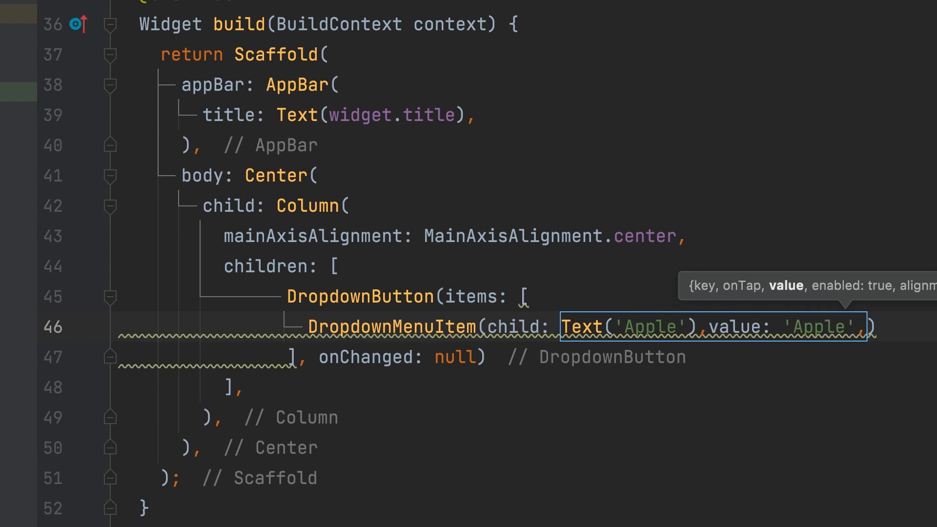
# Step: Type the dropdown as DropdownButton<String>
pyautogui.doubleClick(815, 327)
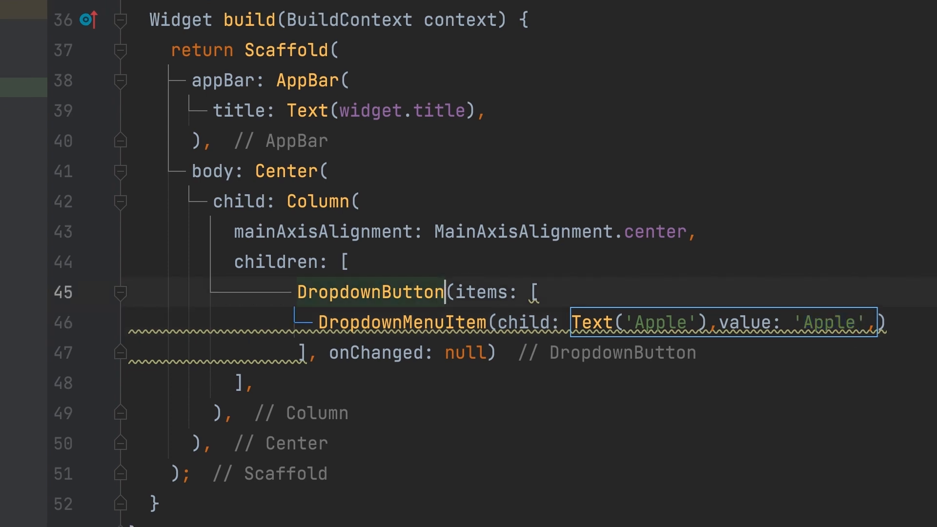
pyautogui.write('<>')
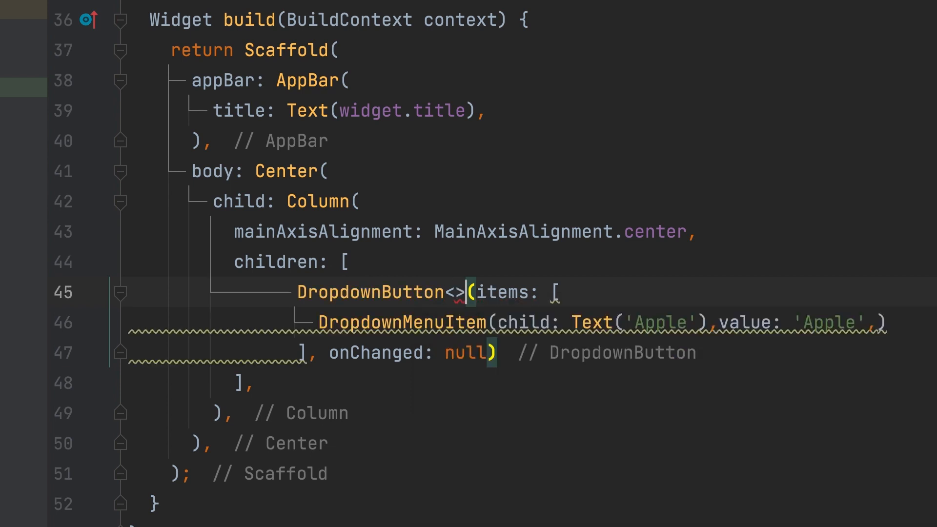
pyautogui.write('S')
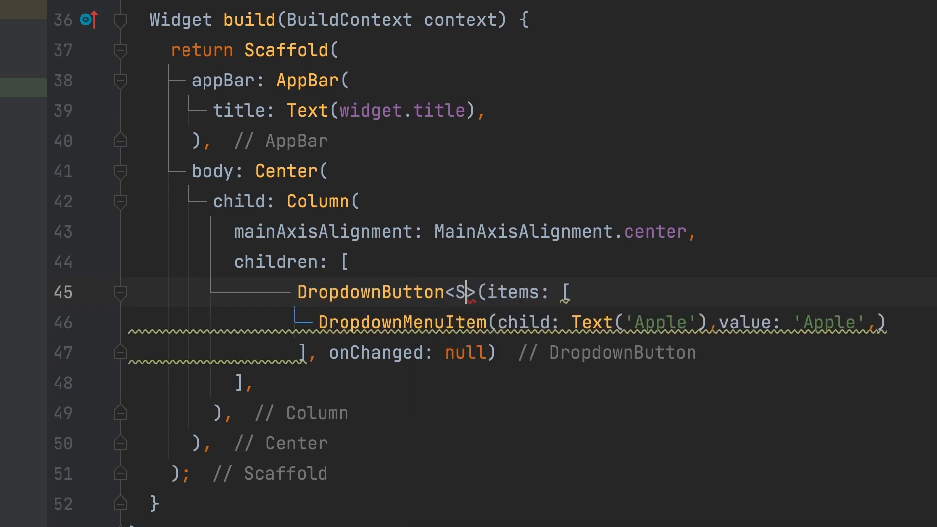
pyautogui.write('tring')
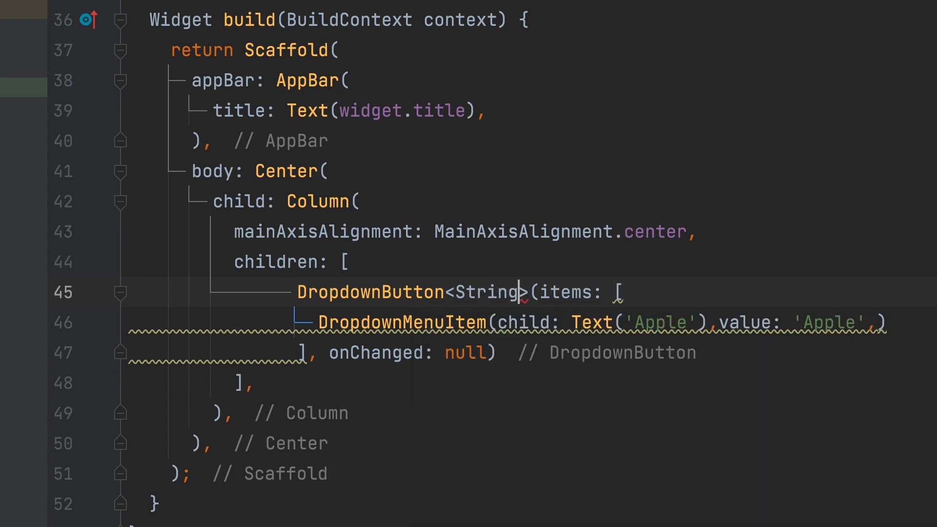
pyautogui.moveTo(688, 400)
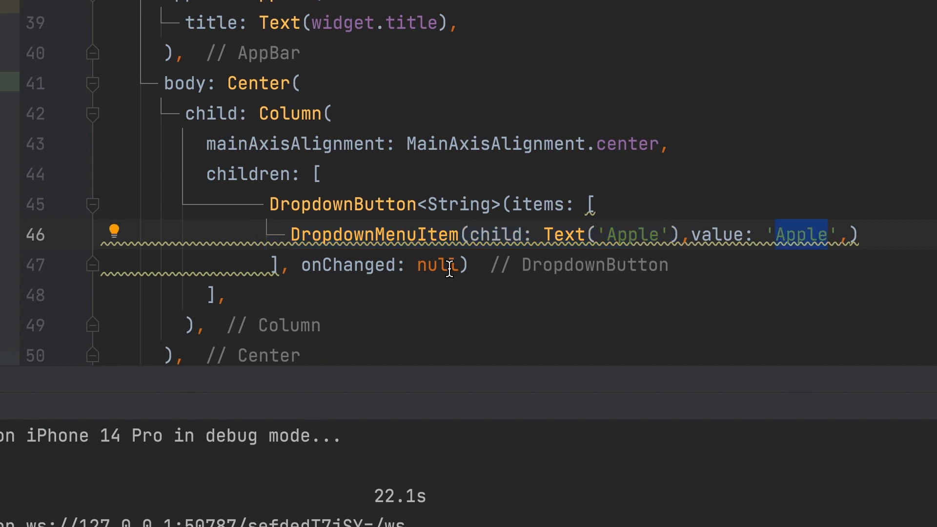
# Step: Replace null with a (value){} onChanged callback and add an Orange menu item
pyautogui.doubleClick(435, 265)
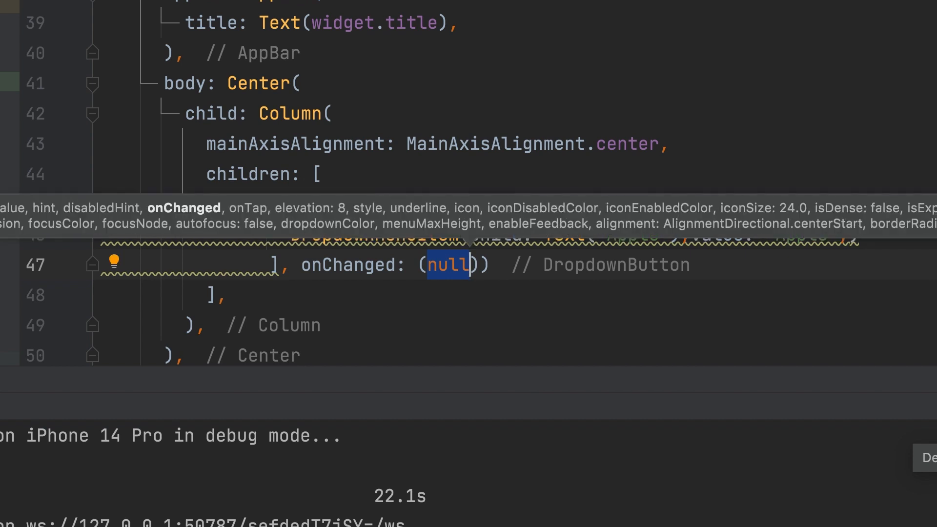
pyautogui.write('val')
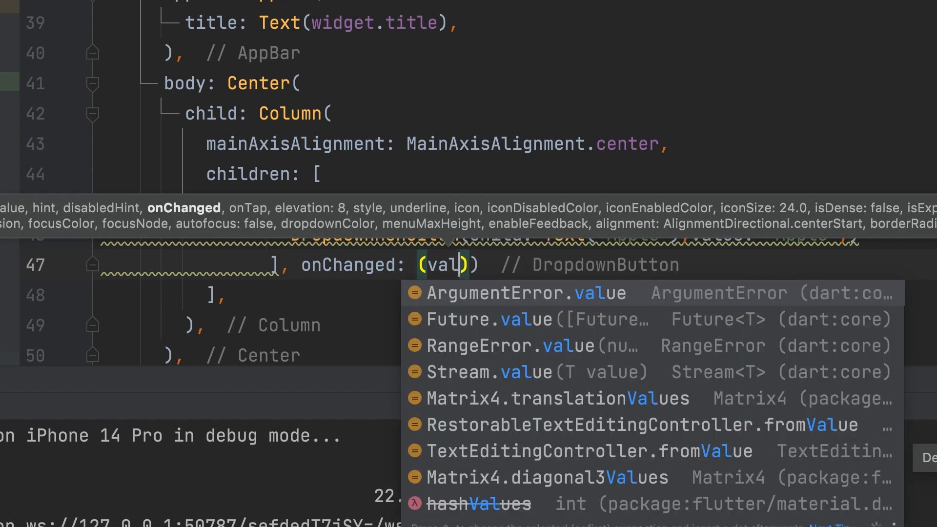
pyautogui.write('ue')
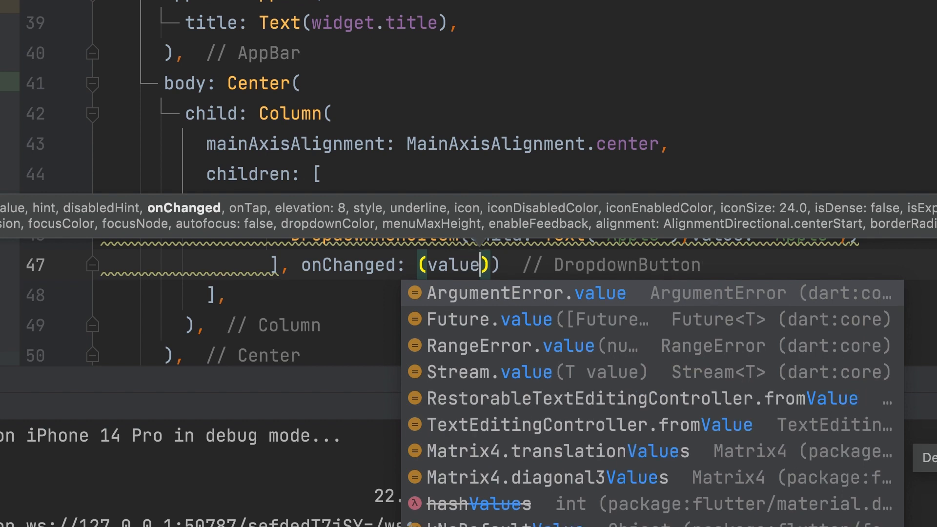
pyautogui.press('Escape')
pyautogui.write('{')
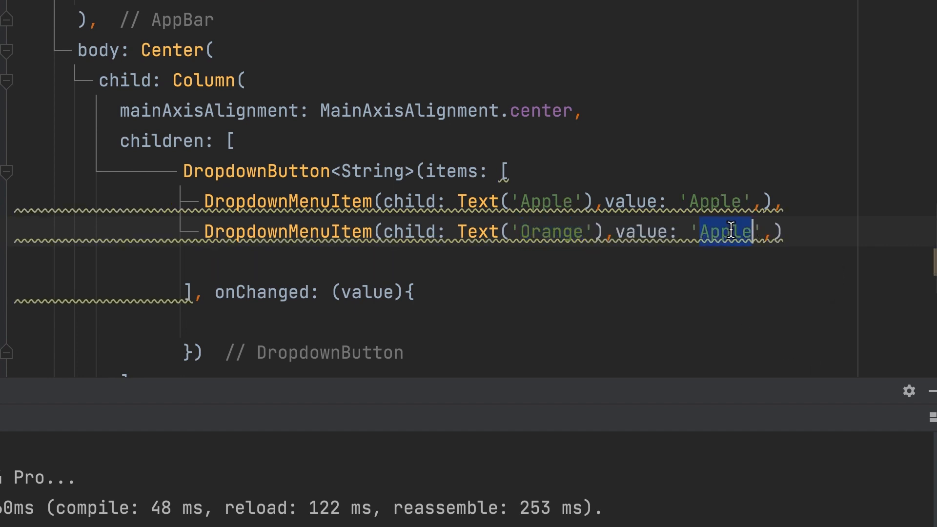
pyautogui.write("Orange',),")
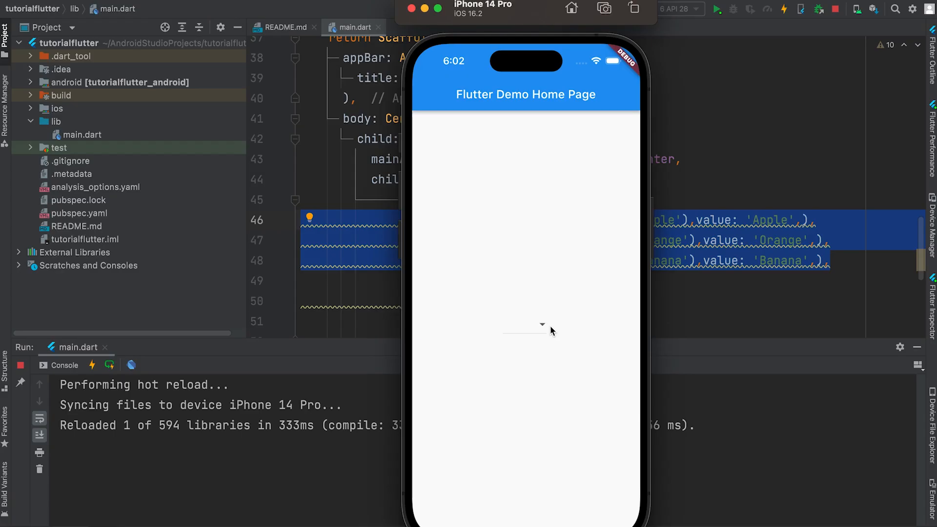
# Step: Give the DropdownButton a value: 'Apple' property on its own line
pyautogui.click(542, 325)
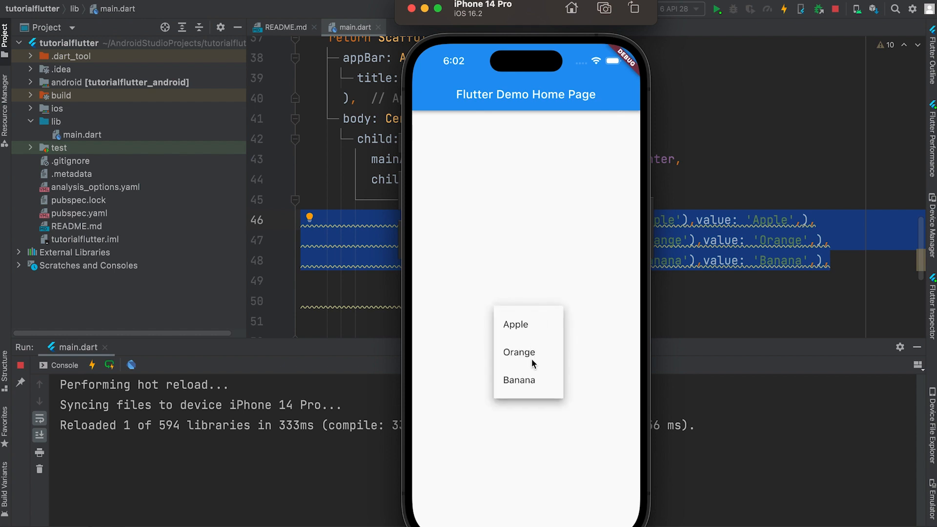
pyautogui.moveTo(734, 326)
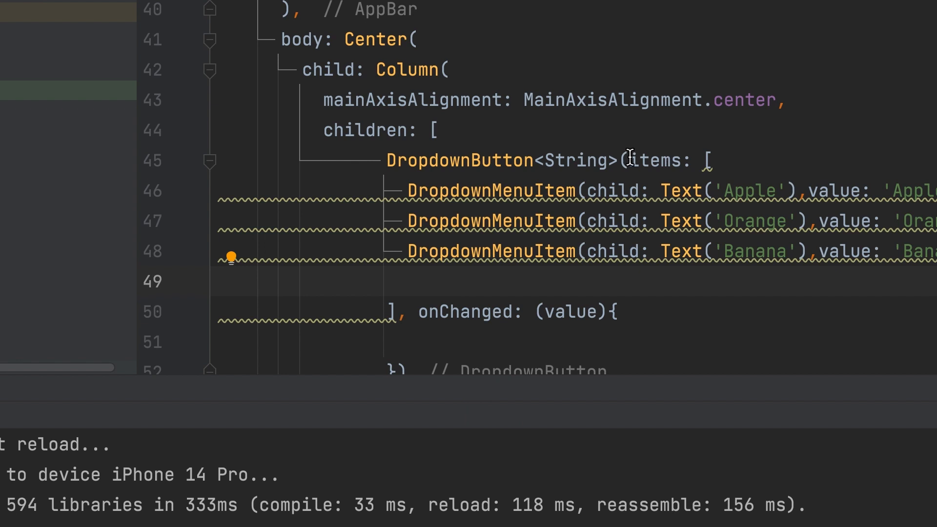
pyautogui.press('Enter')
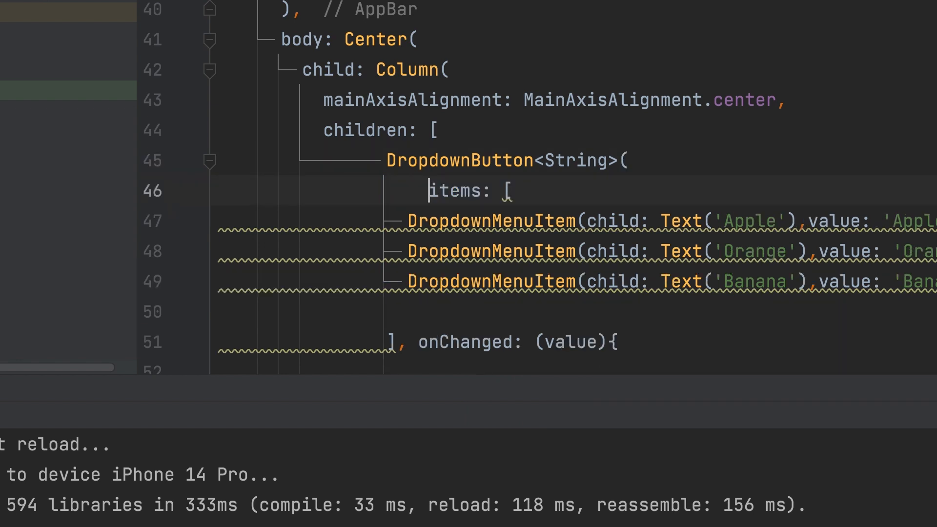
pyautogui.moveTo(609, 205)
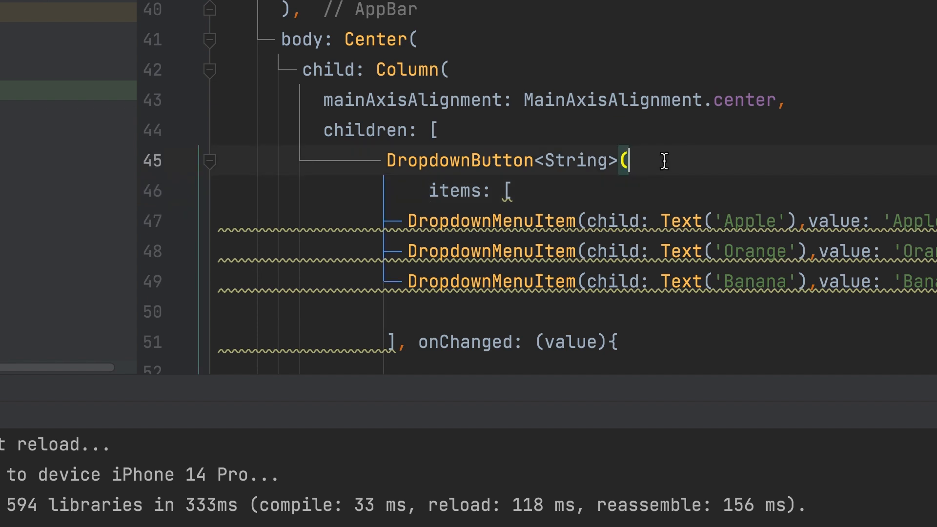
pyautogui.press('Enter')
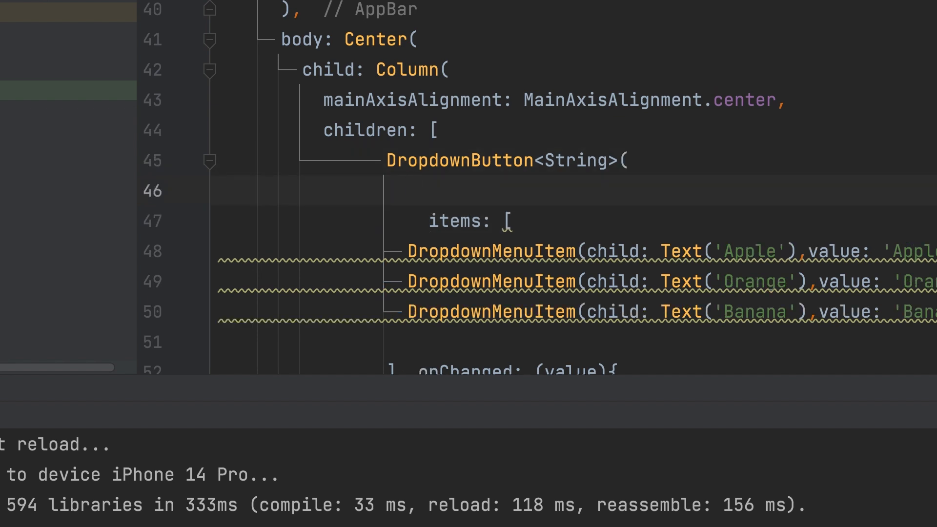
pyautogui.write('value: ,')
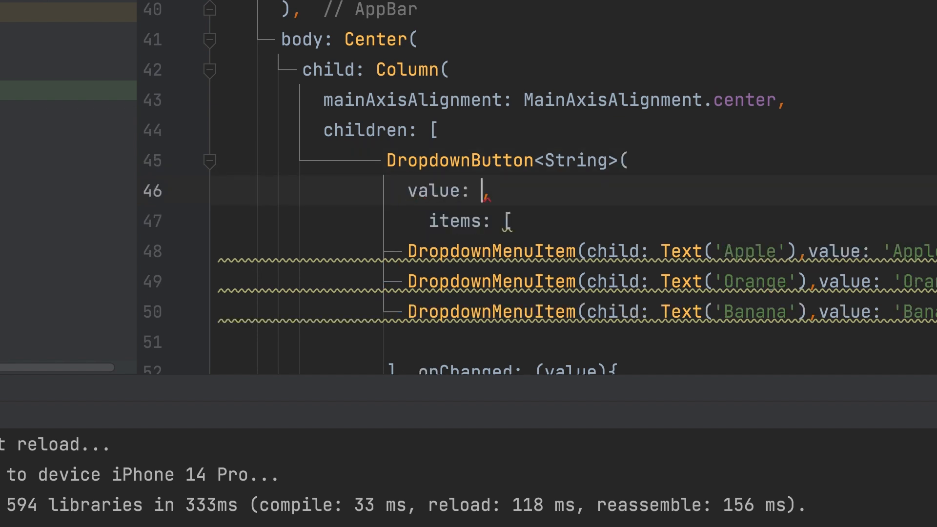
pyautogui.write("'A'")
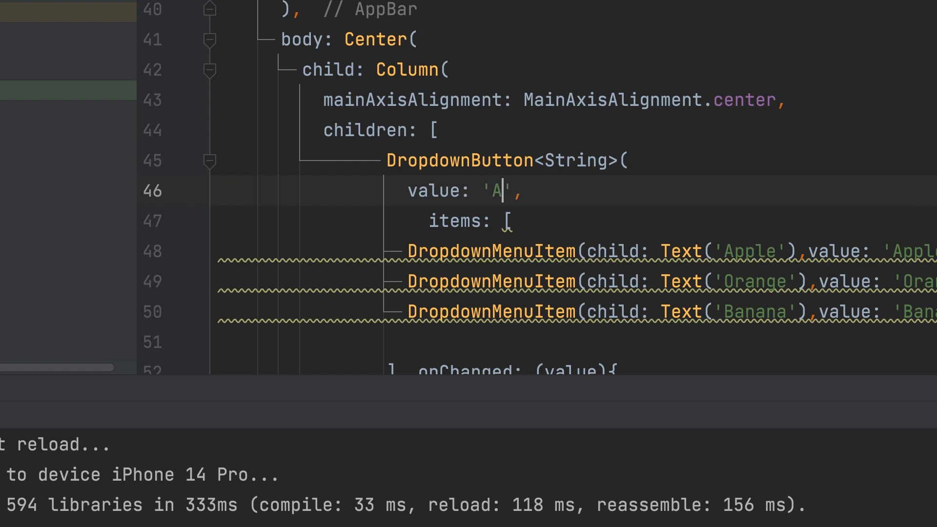
pyautogui.write('pple')
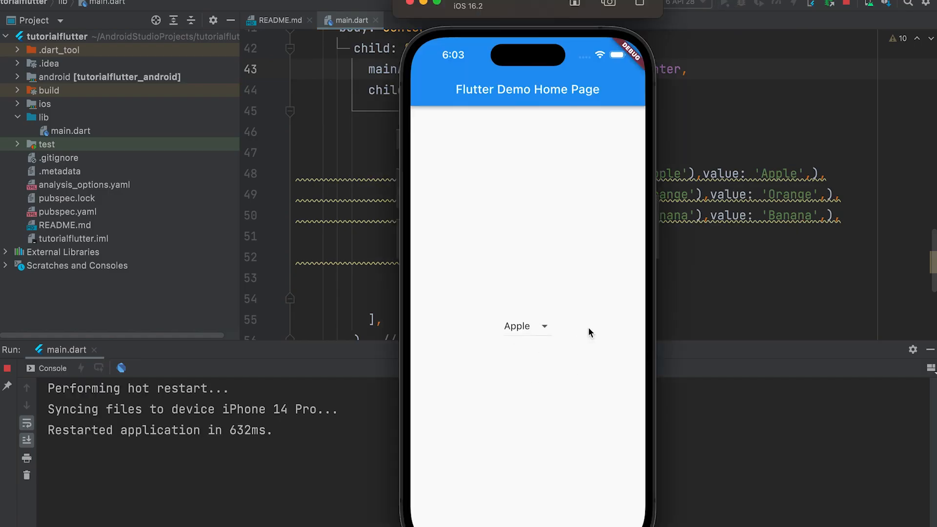
# Step: Declare String selectedFruit = 'Apple'; in the state class
pyautogui.click(526, 326)
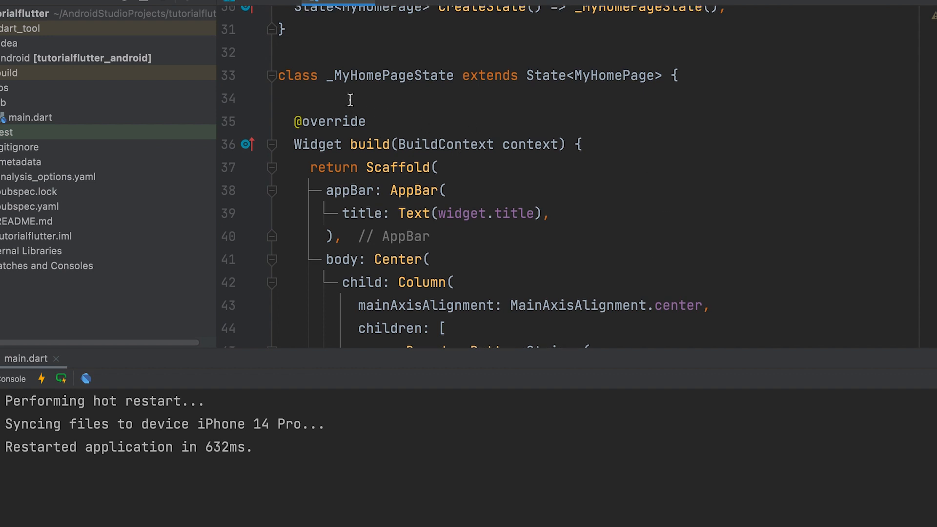
pyautogui.click(281, 99)
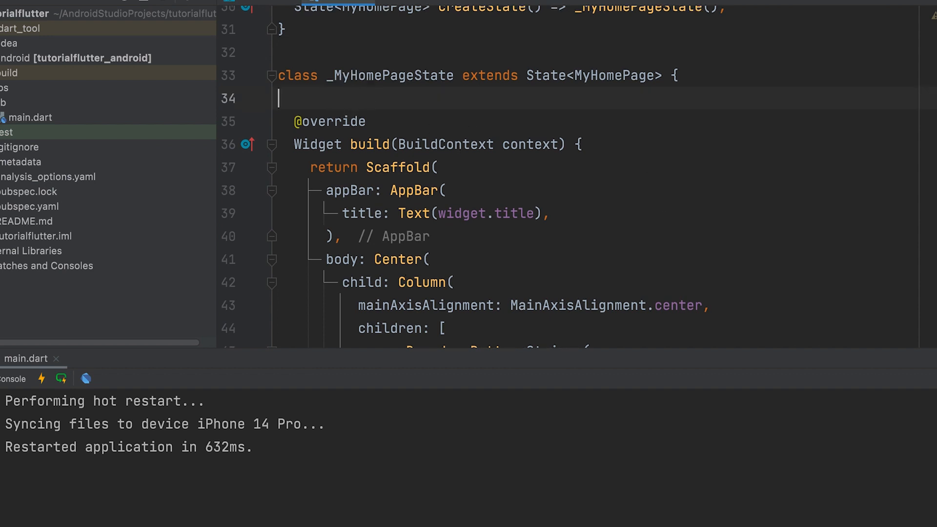
pyautogui.write('String s')
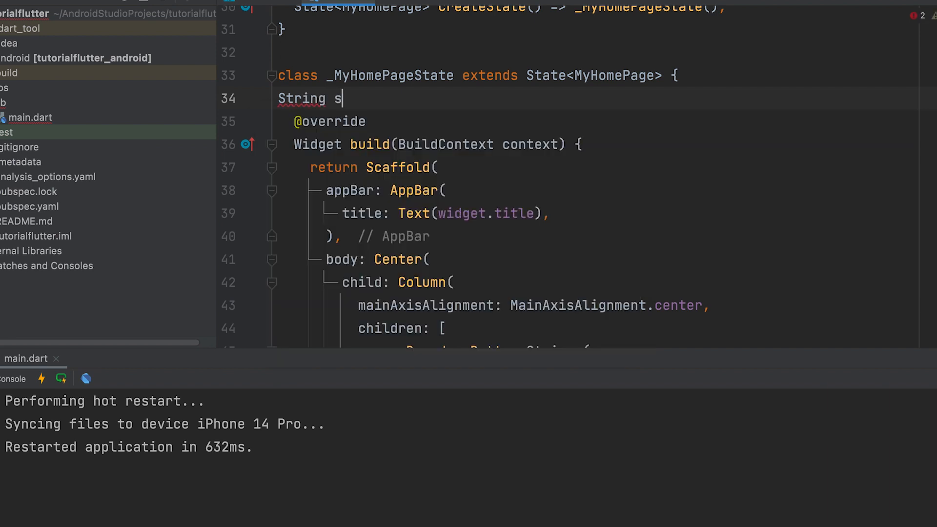
pyautogui.write('electedFruit')
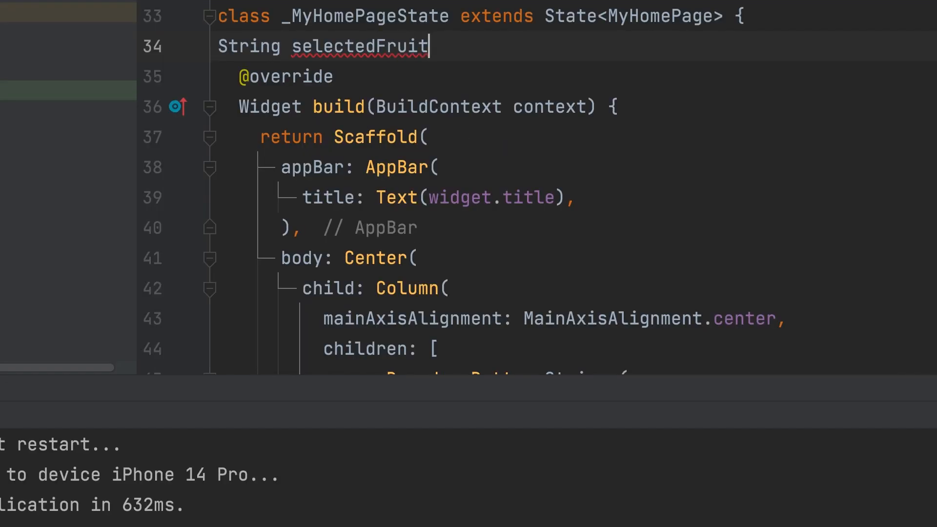
pyautogui.write('=')
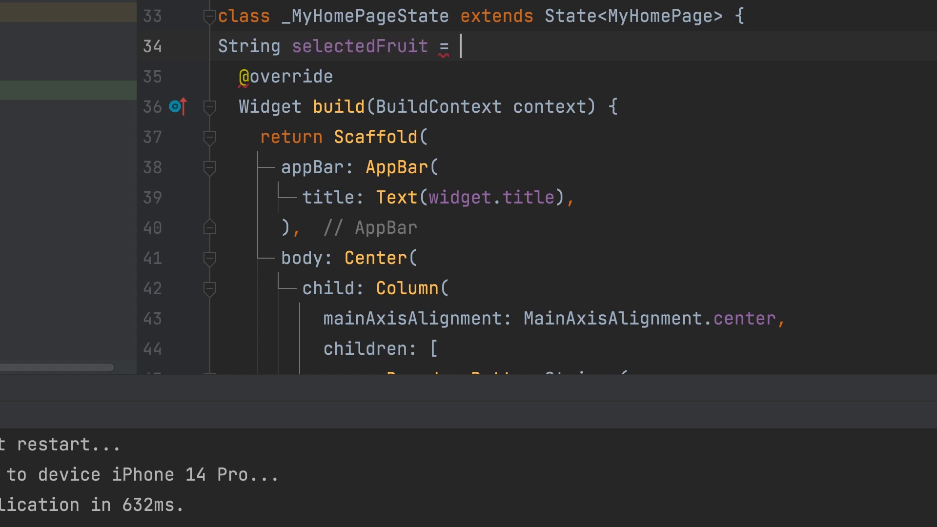
pyautogui.write("'A'")
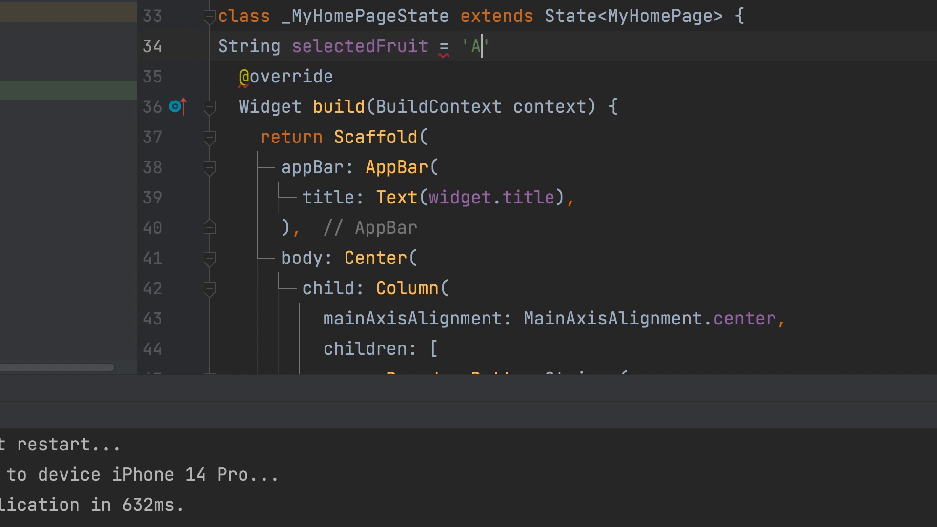
pyautogui.write('pple')
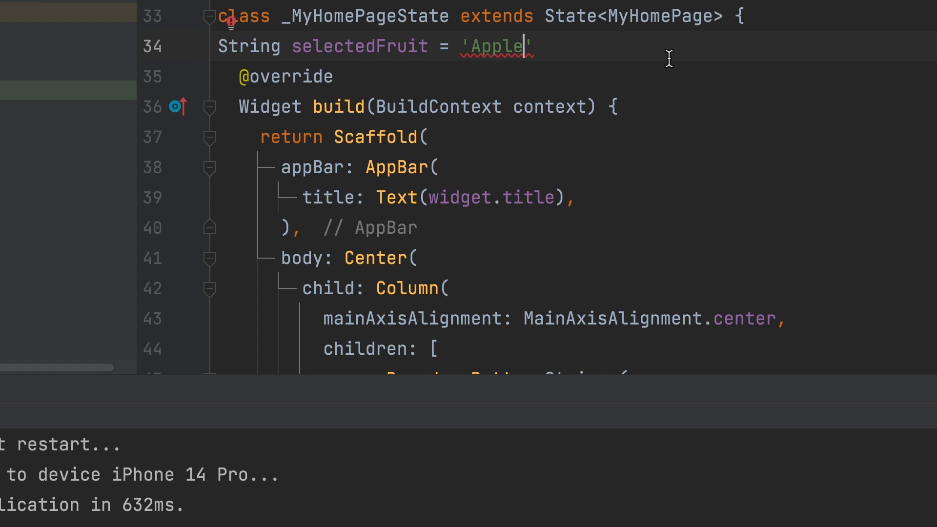
pyautogui.write(';')
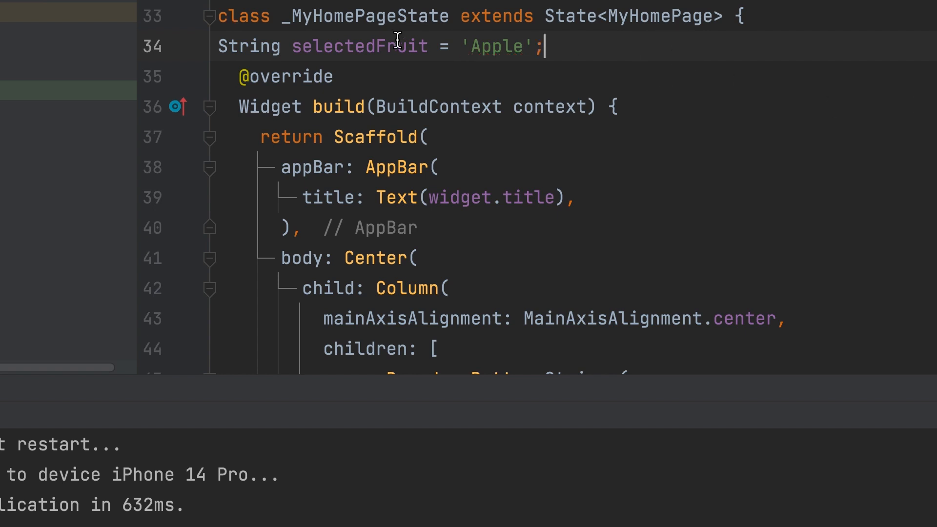
# Step: Bind the dropdown value to selectedFruit and add print(value) in onChanged, starting setState
pyautogui.scroll(-3)
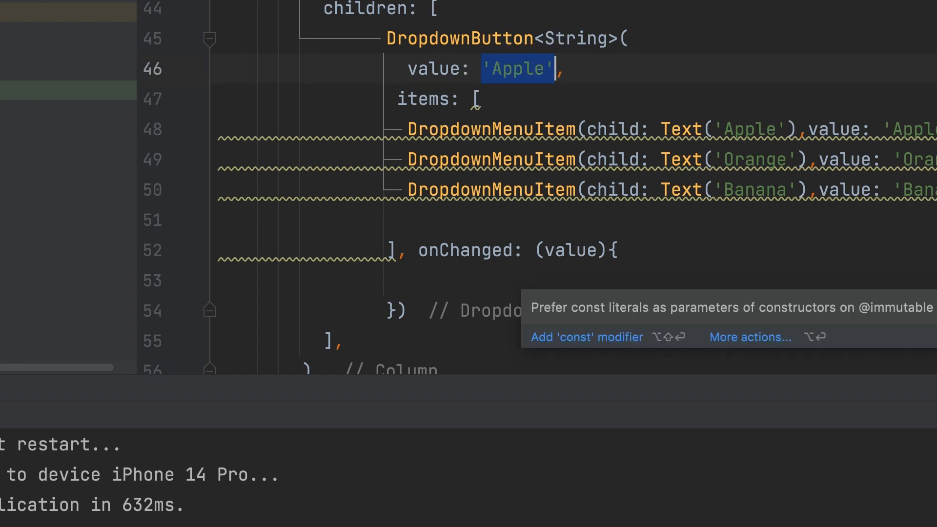
pyautogui.write('selectedFruit')
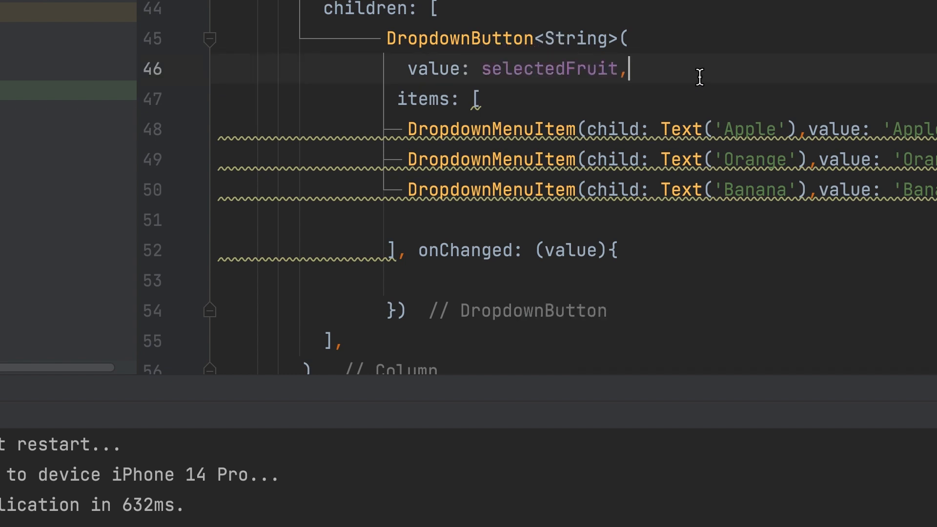
pyautogui.write('pri')
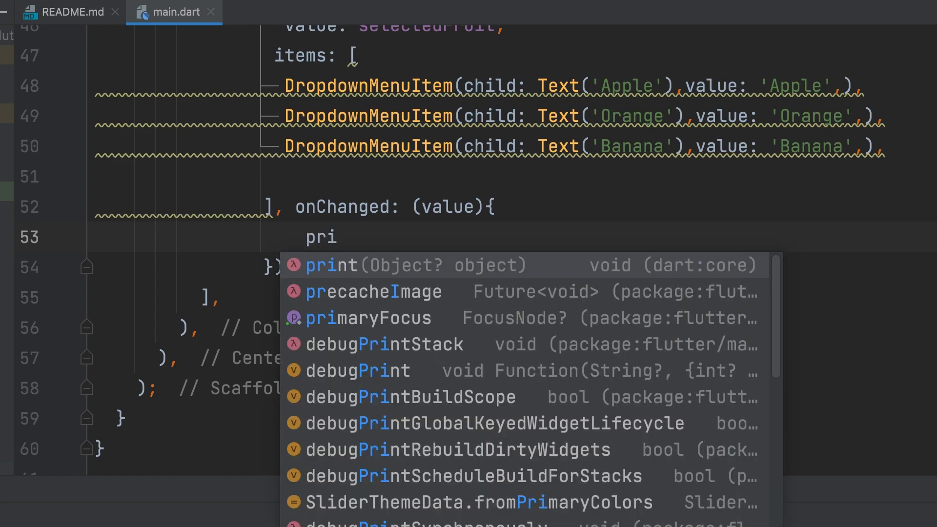
pyautogui.click(331, 266)
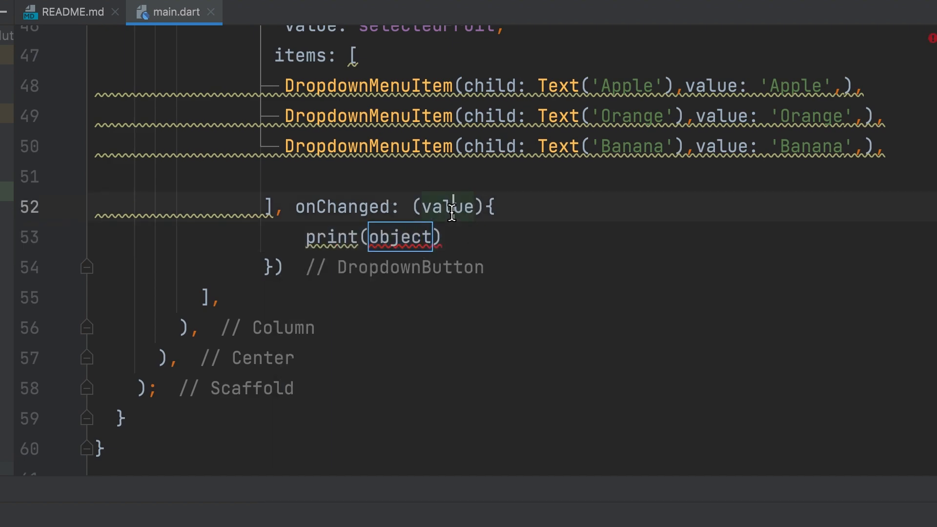
pyautogui.write('value')
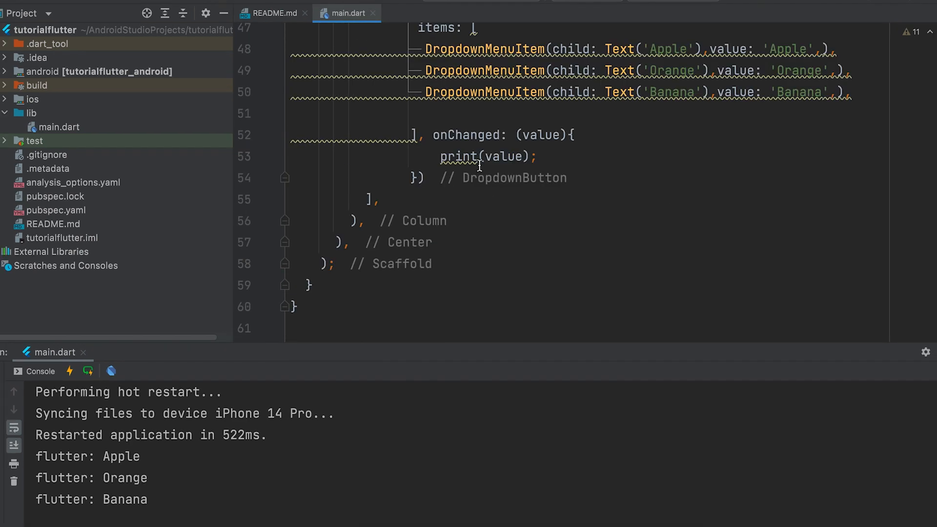
pyautogui.write('setState(() {')
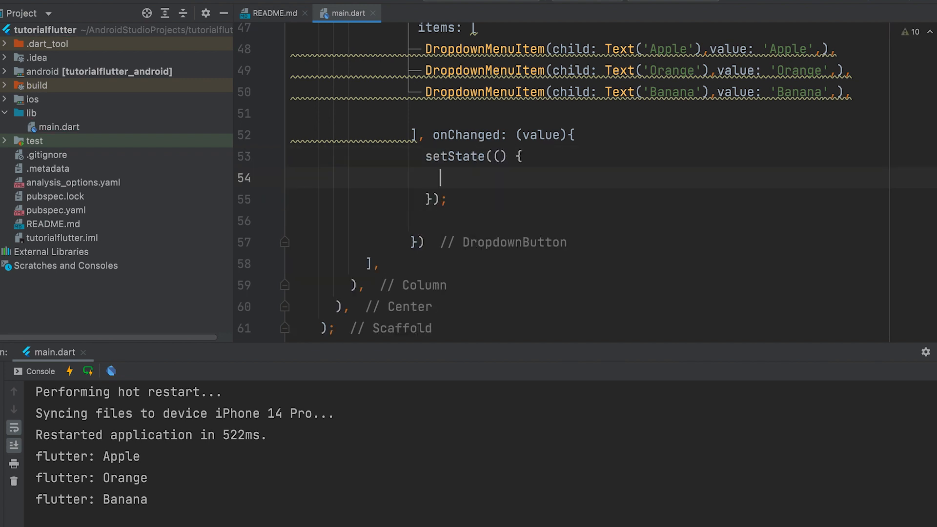
# Step: Inside setState assign selectedFruit = value!; and begin a print of selectedFruit
pyautogui.write('selectedFruit =')
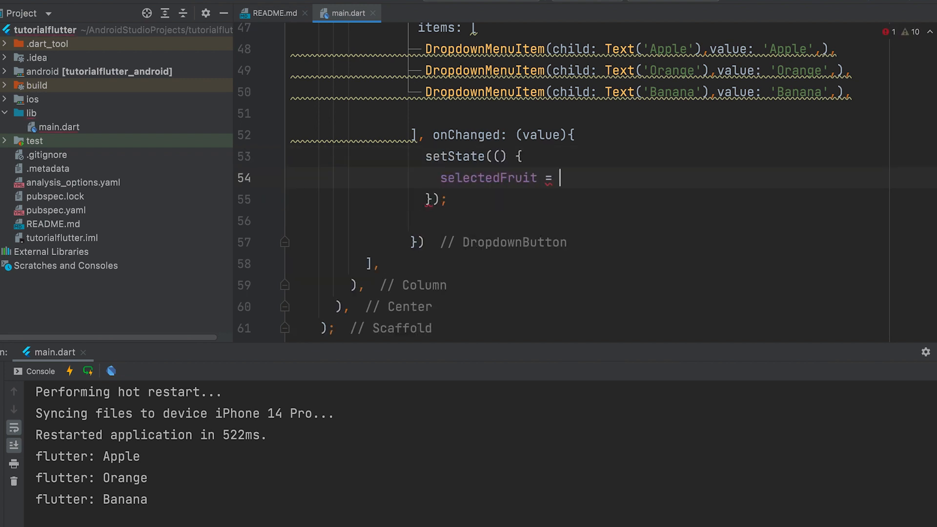
pyautogui.write('value')
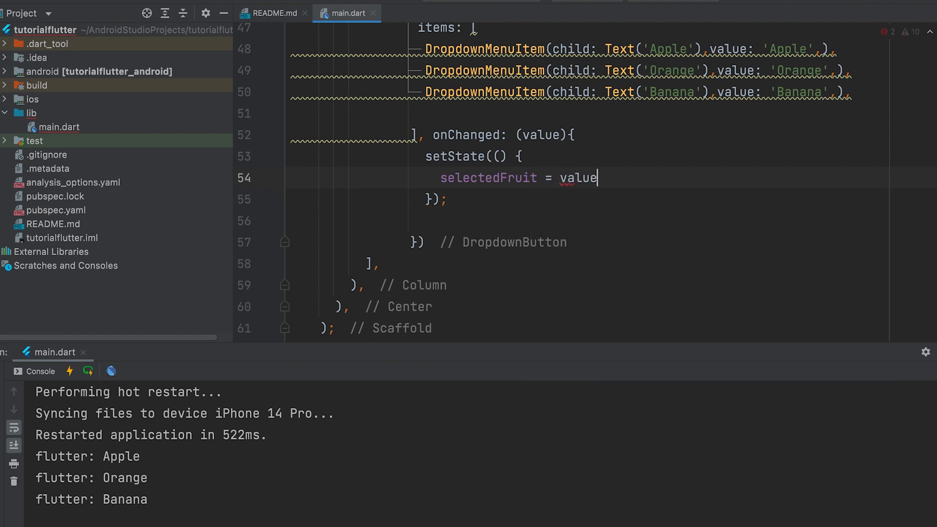
pyautogui.write(';')
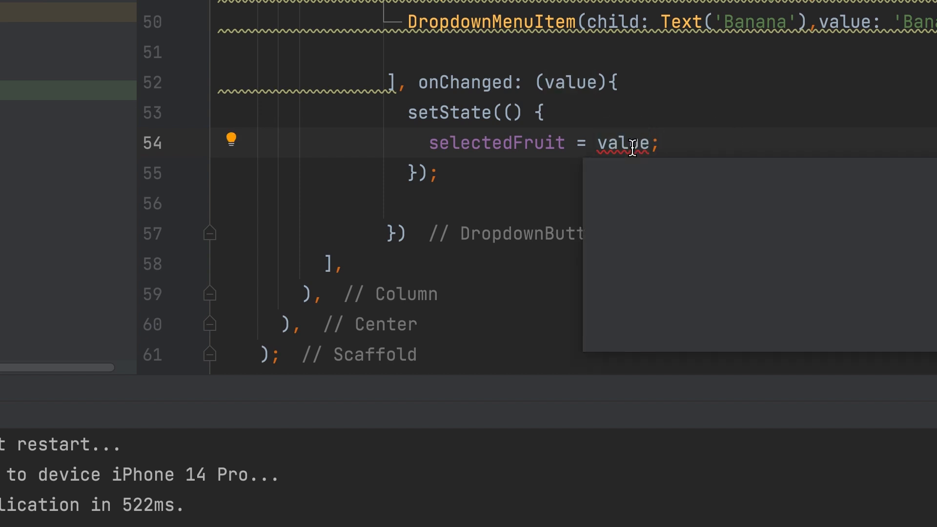
pyautogui.write('!')
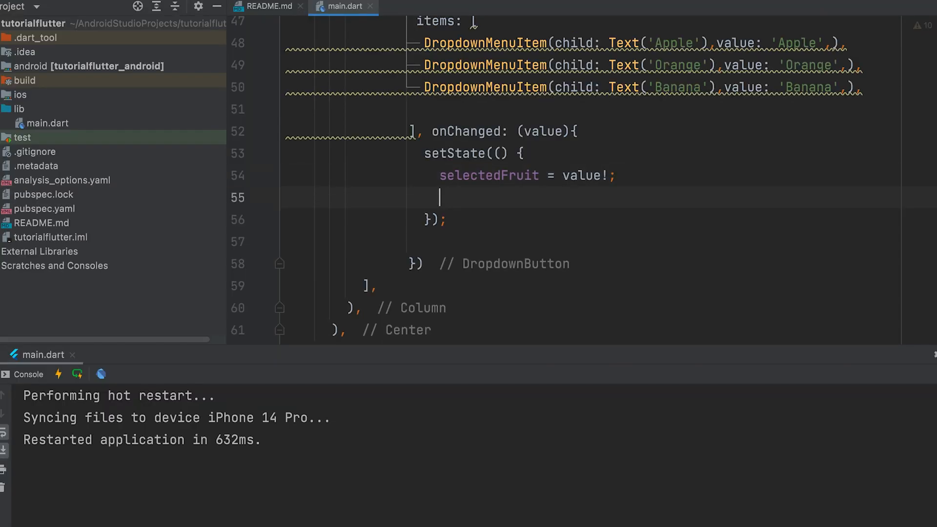
pyautogui.write('print(s')
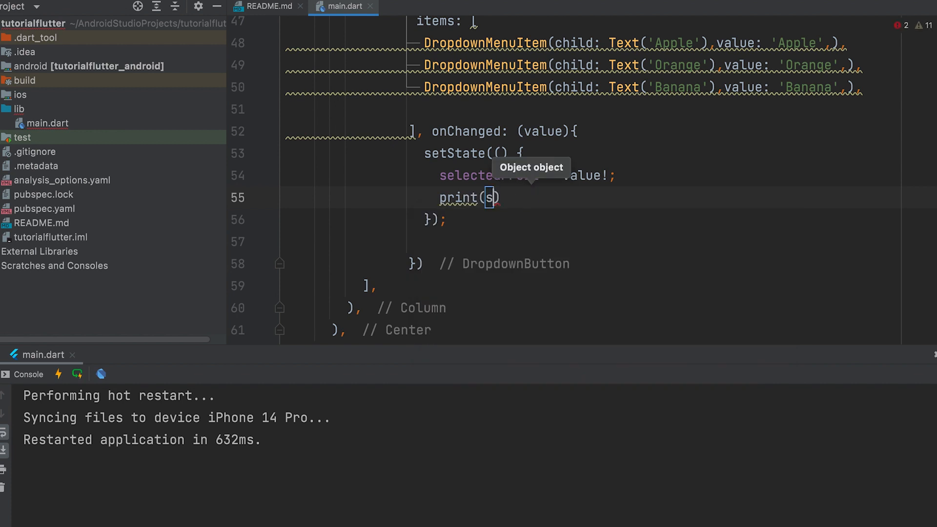
pyautogui.write('electedFruit')
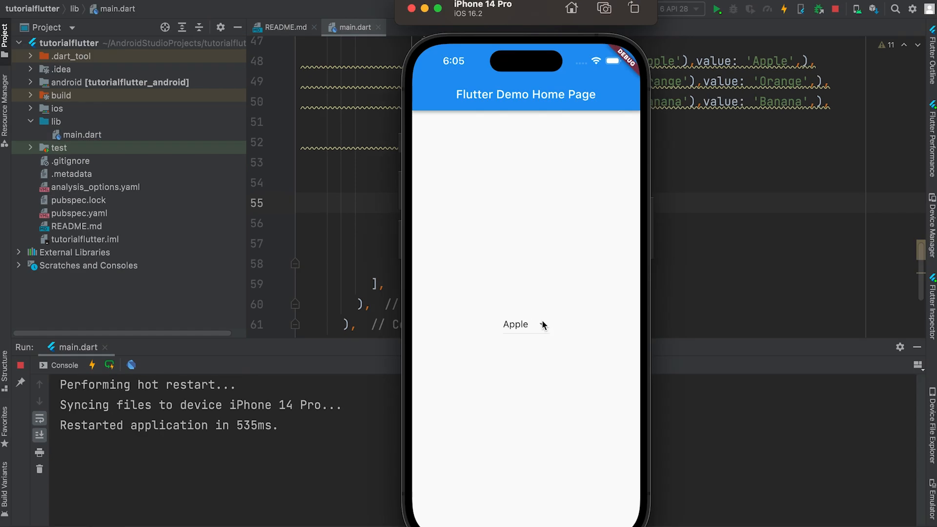
# Step: Choose Orange from the simulator app's dropdown so it logs to the console
pyautogui.click(523, 325)
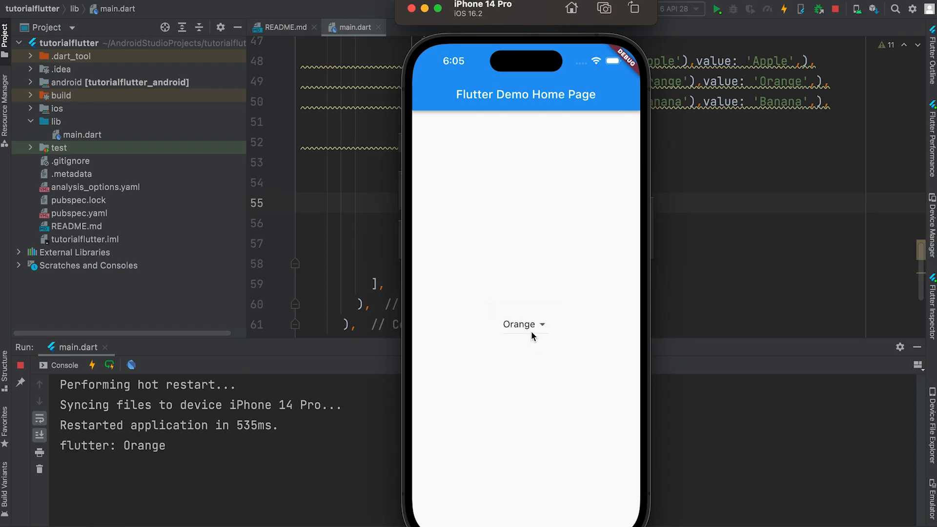
pyautogui.click(524, 324)
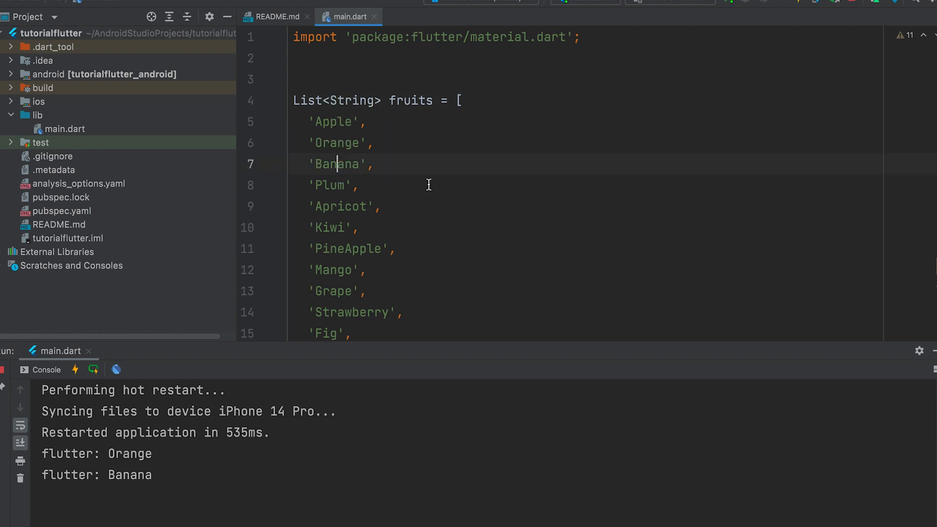
# Step: Start a List<DropdownMenuItem<String>> getDropdown declaration at the top of the state class
pyautogui.scroll(-3)
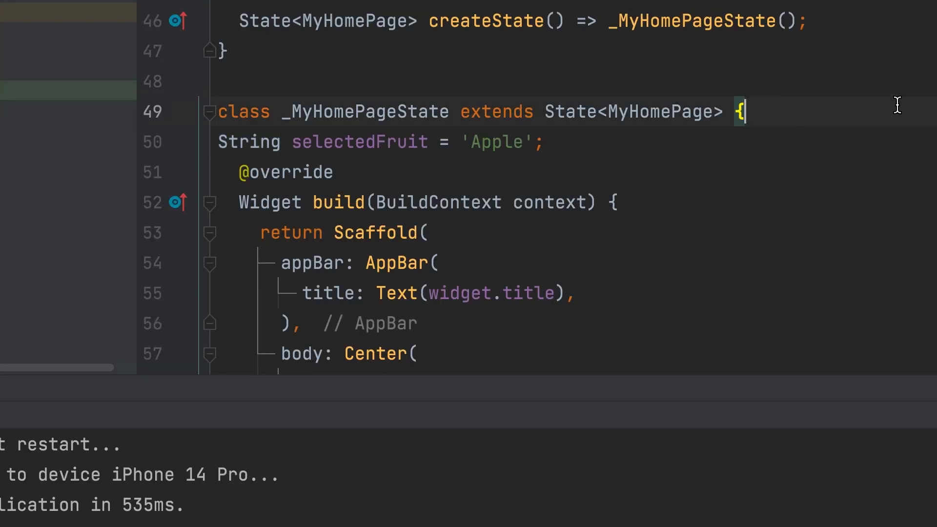
pyautogui.press('Enter')
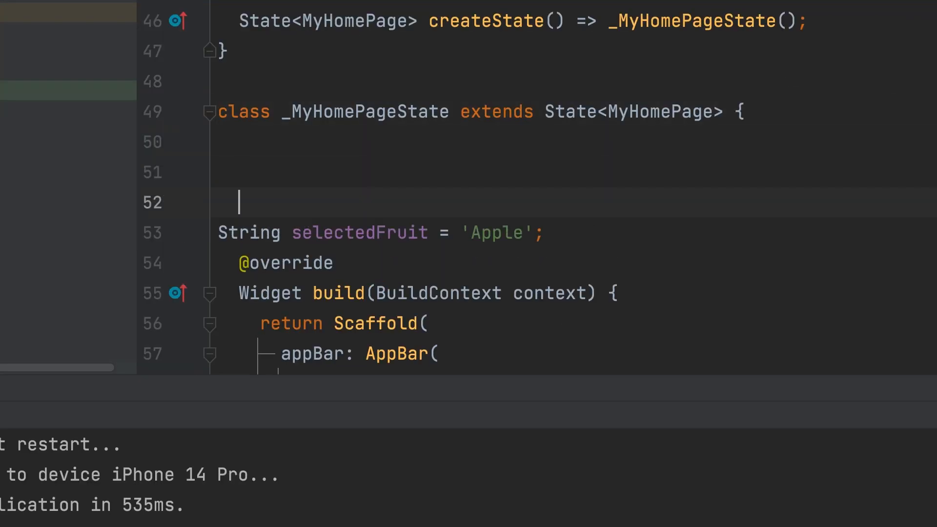
pyautogui.write('List<>')
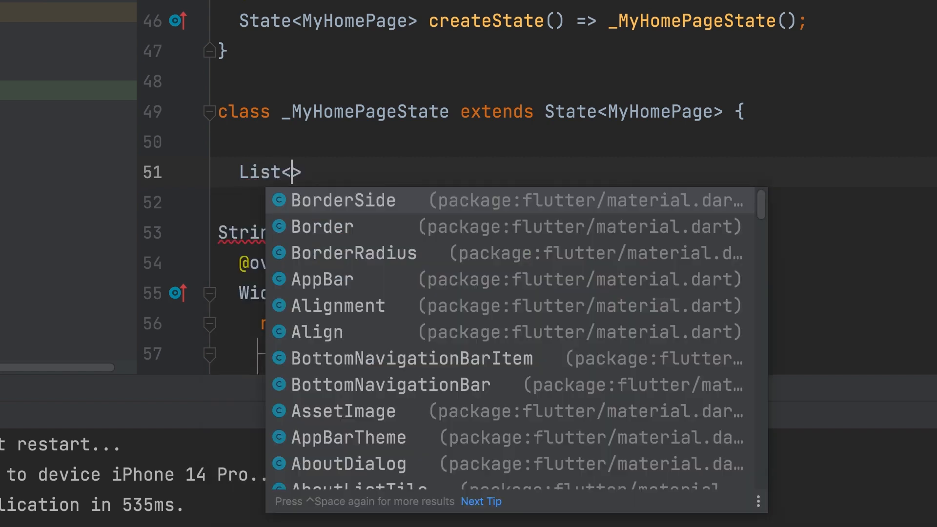
pyautogui.write('D')
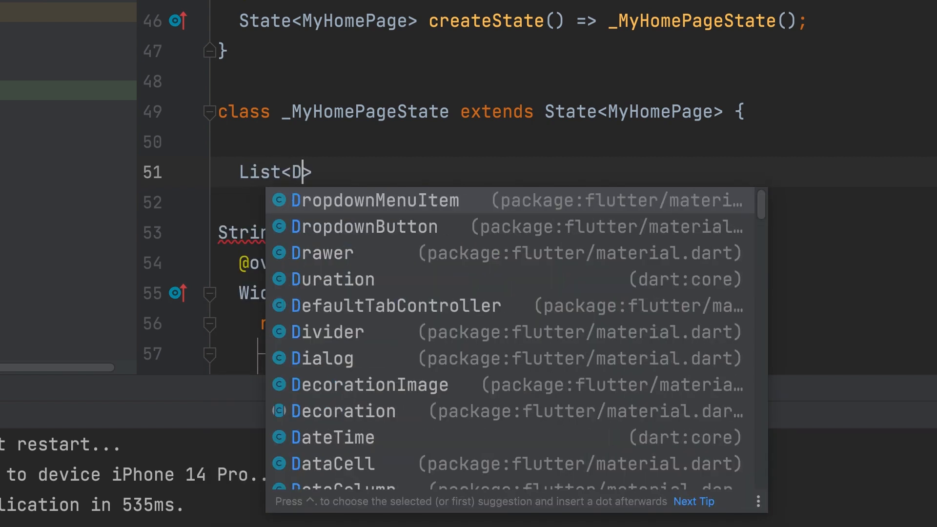
pyautogui.write('ropdownMenuItem')
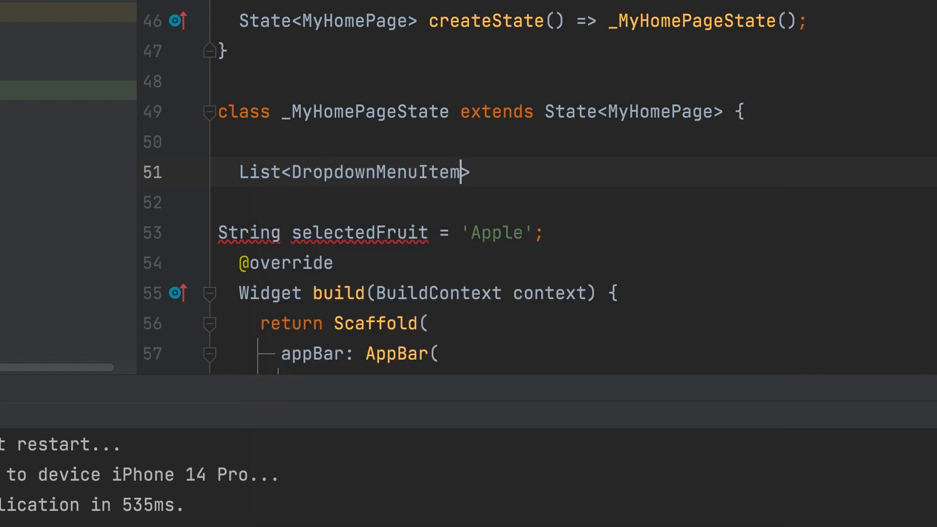
pyautogui.write('<')
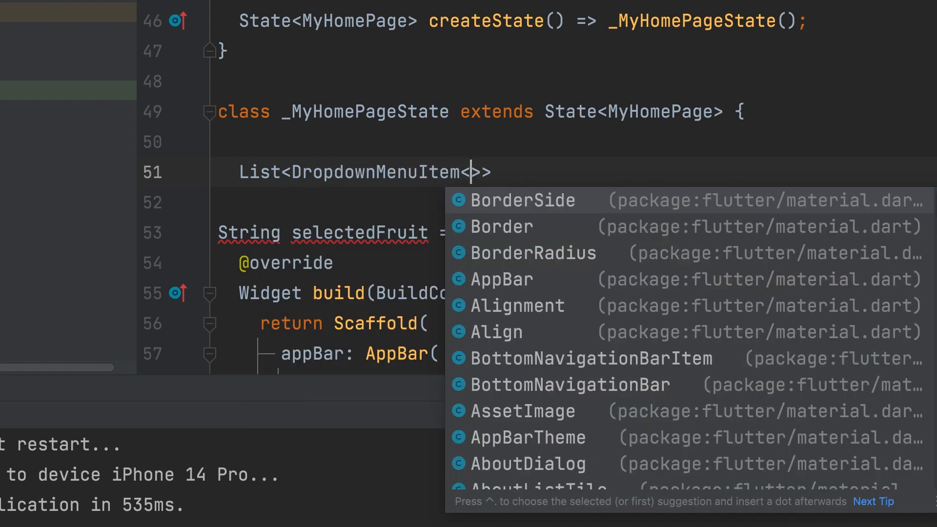
pyautogui.write('String')
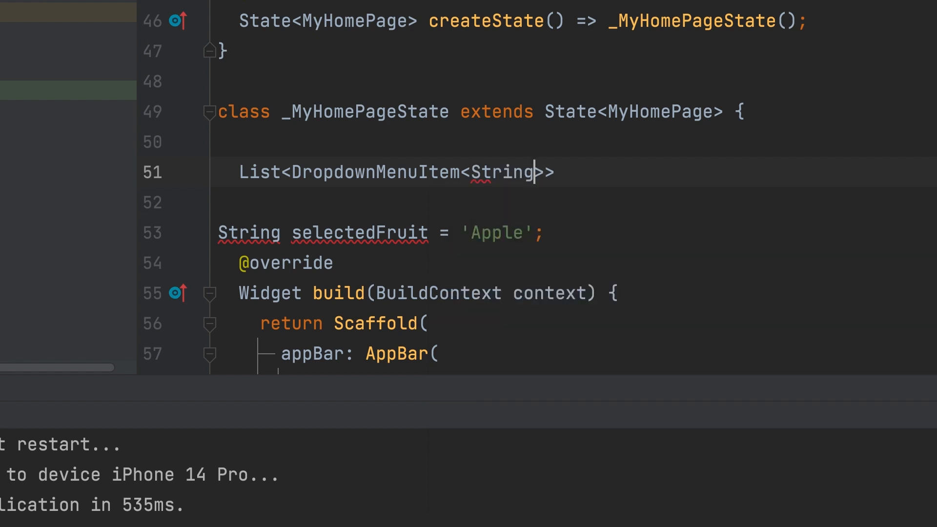
pyautogui.write('" "')
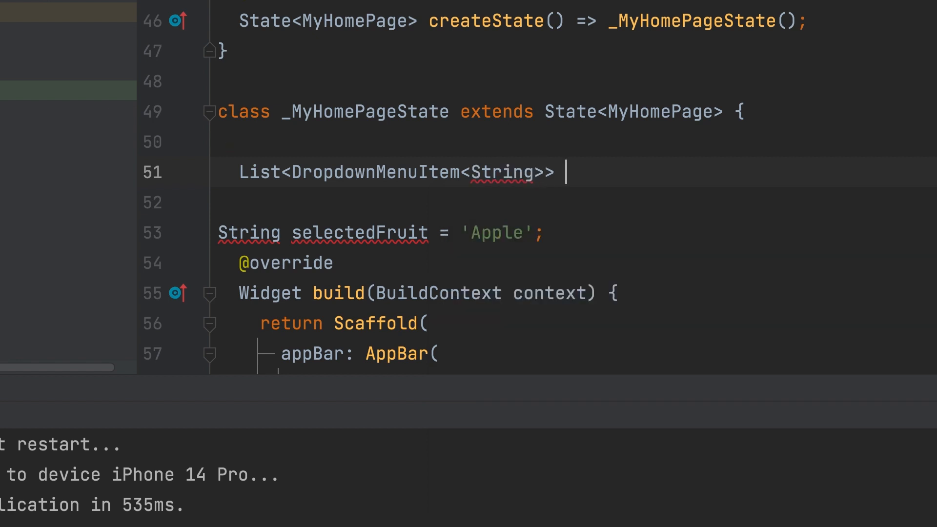
pyautogui.write('get')
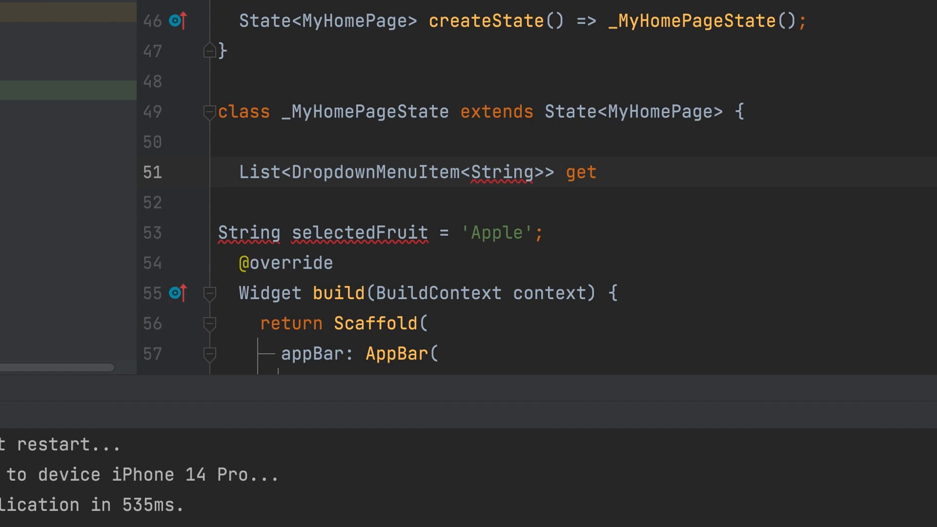
pyautogui.write('Drop')
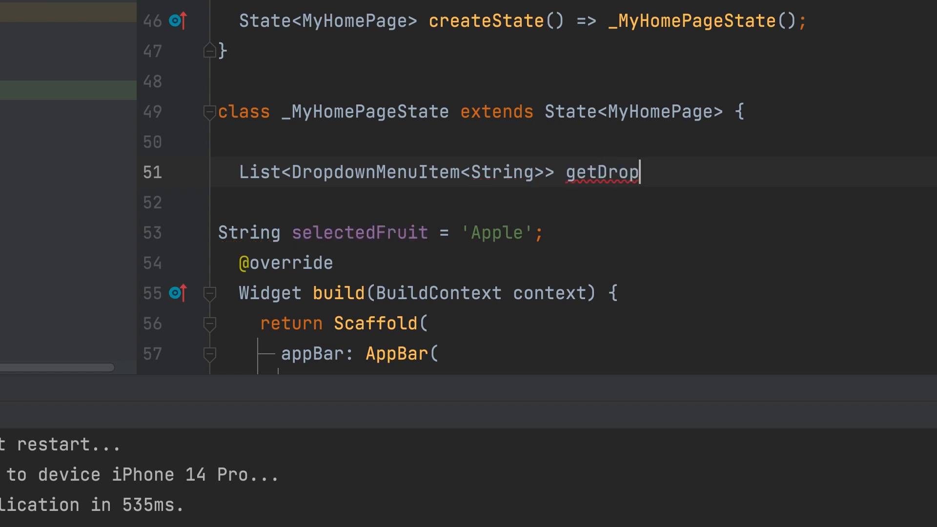
pyautogui.write('down')
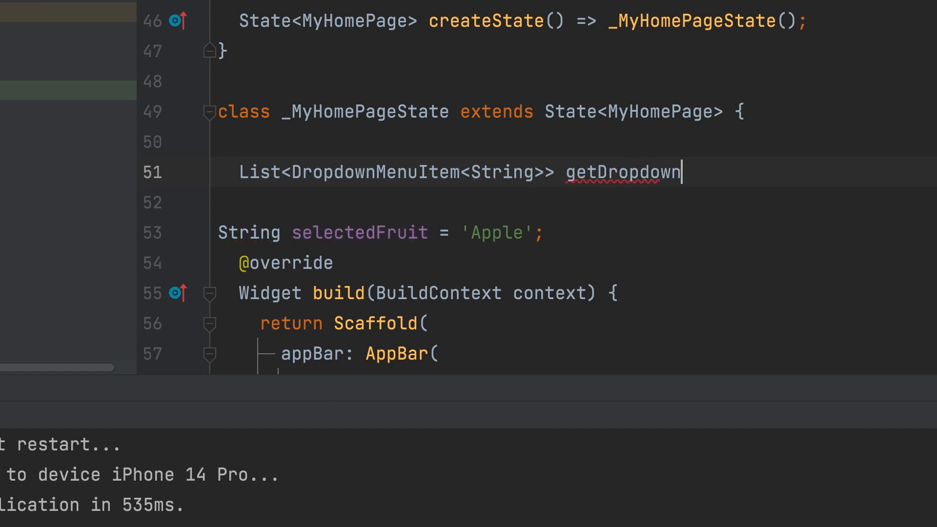
# Step: Rename it getFruitsDropdown() and open its method body
pyautogui.doubleClick(622, 172)
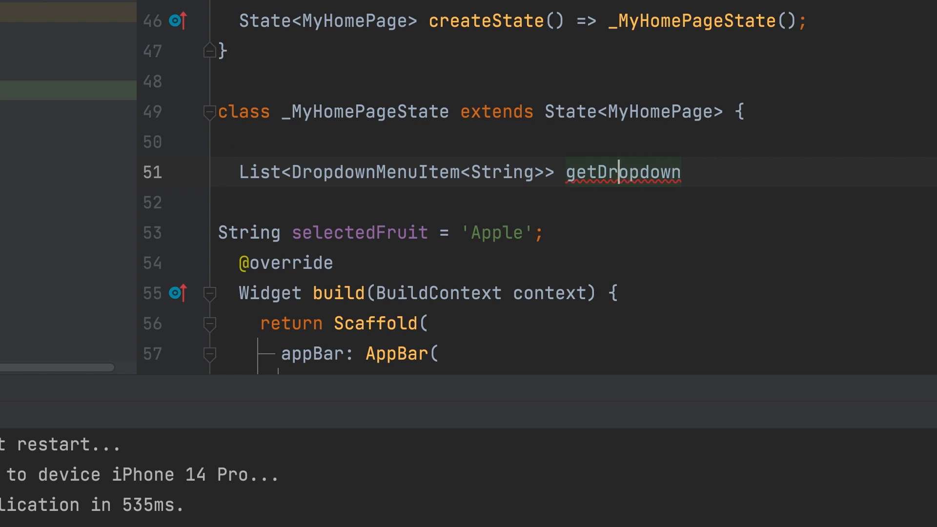
pyautogui.write('Fruits')
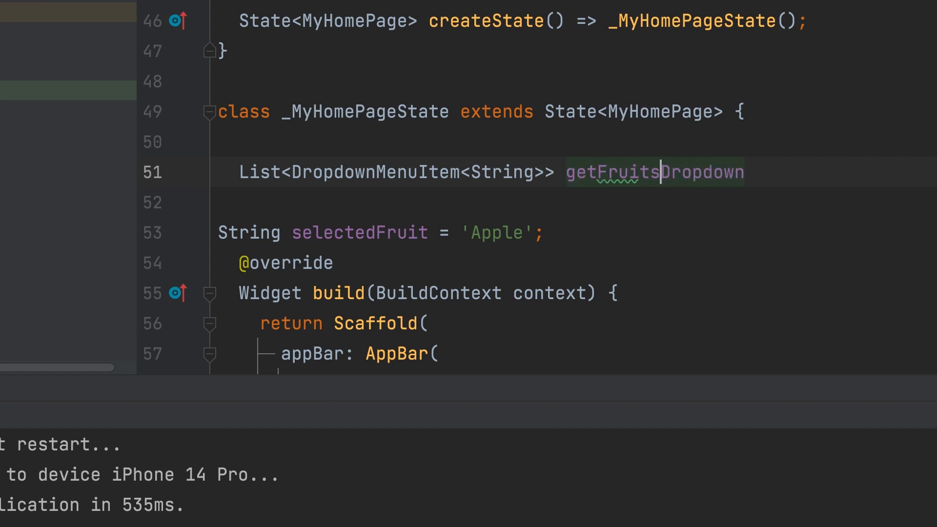
pyautogui.write('()')
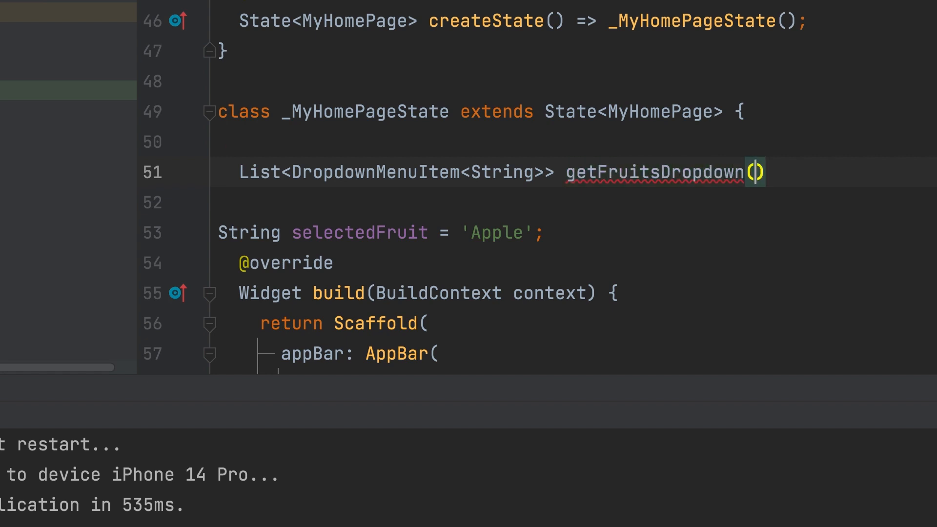
pyautogui.write('{')
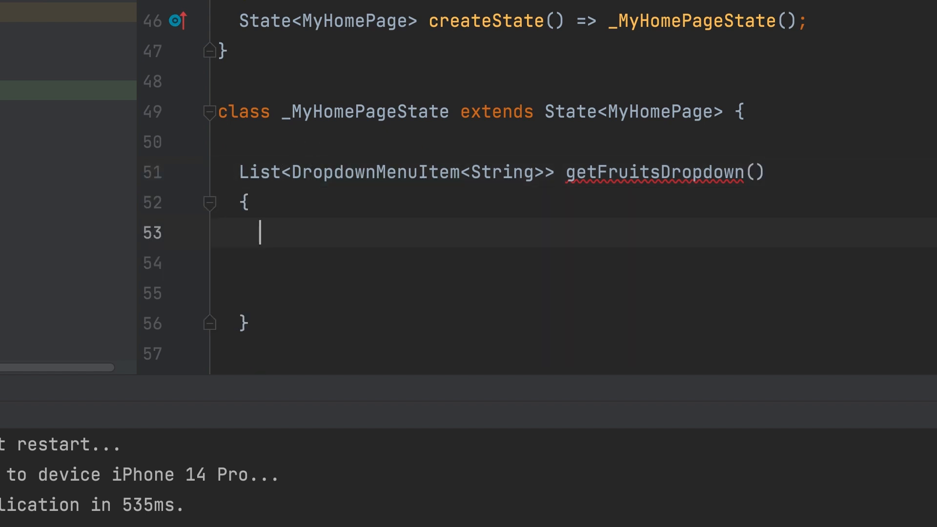
# Step: Declare List<DropdownMenuItem<String>> newMenuItem = []; in the method body
pyautogui.write('Li')
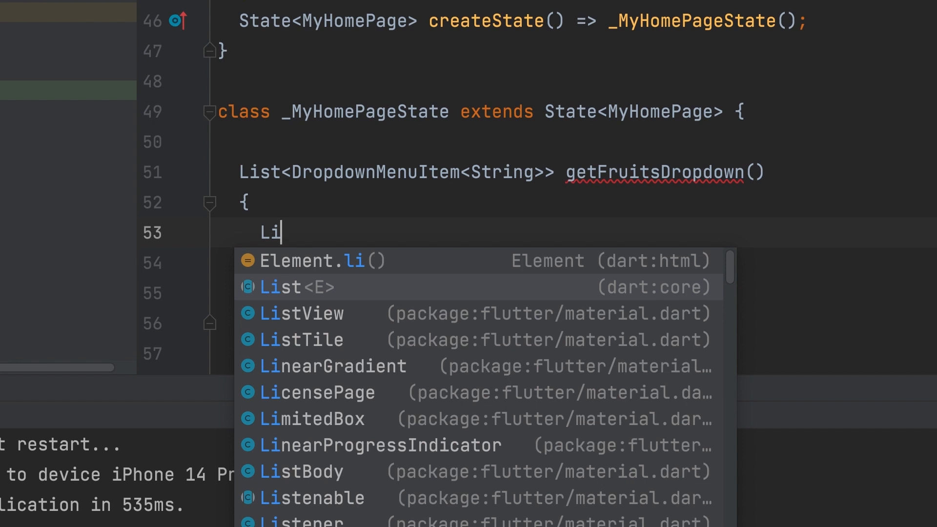
pyautogui.write('st<DropdownMenuItem<')
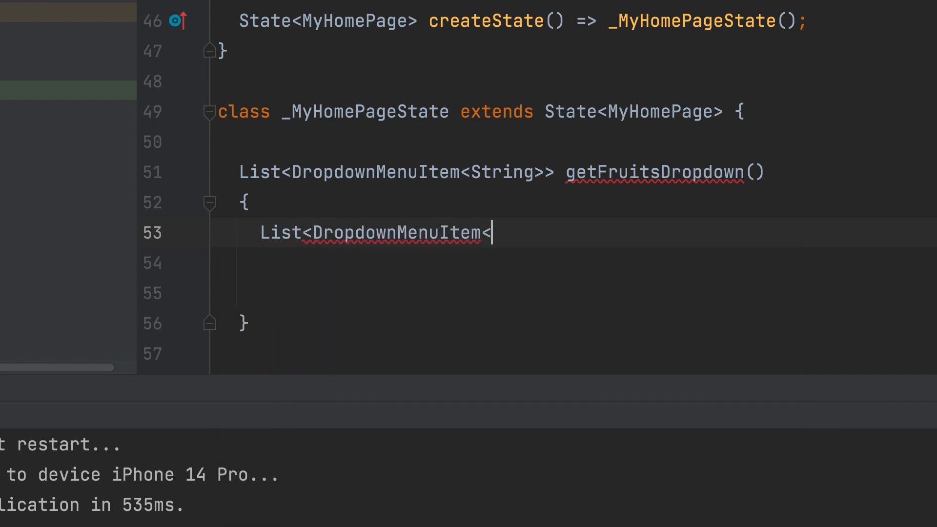
pyautogui.write('String>>')
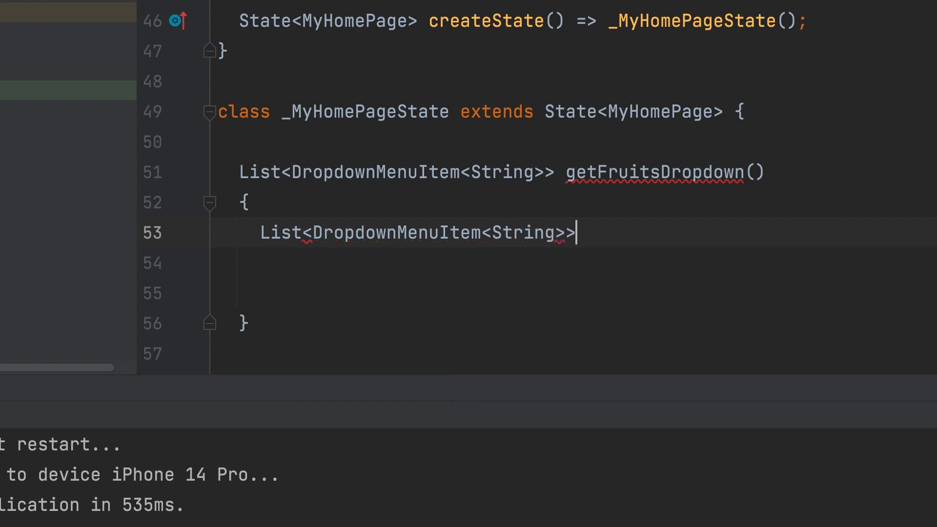
pyautogui.write('new')
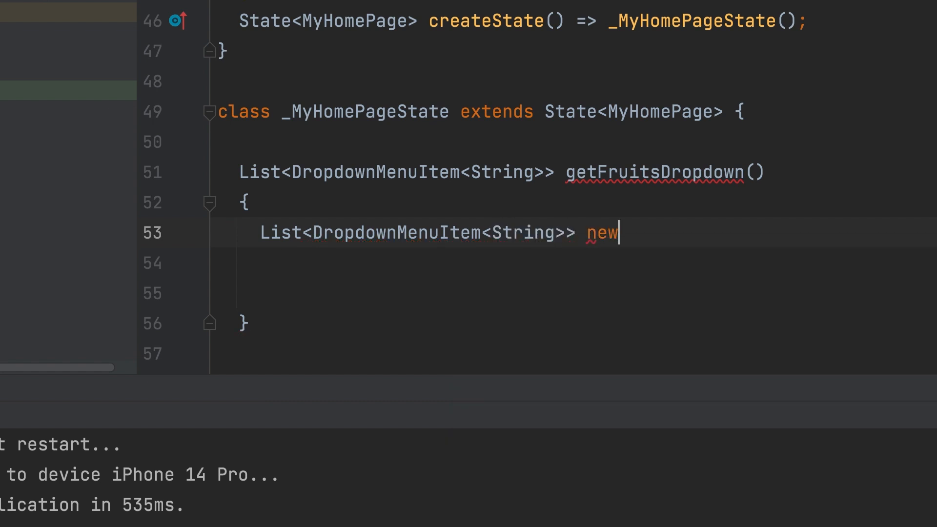
pyautogui.write('MenuI')
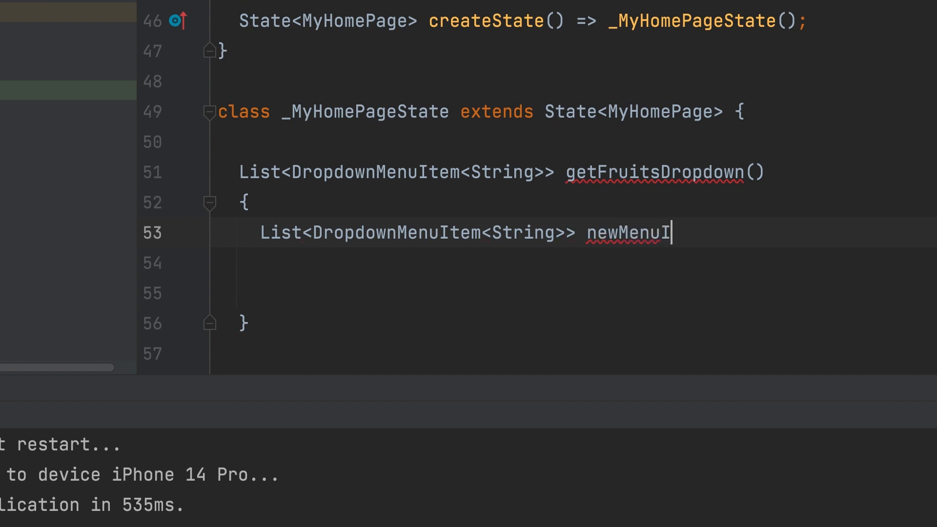
pyautogui.write('tem')
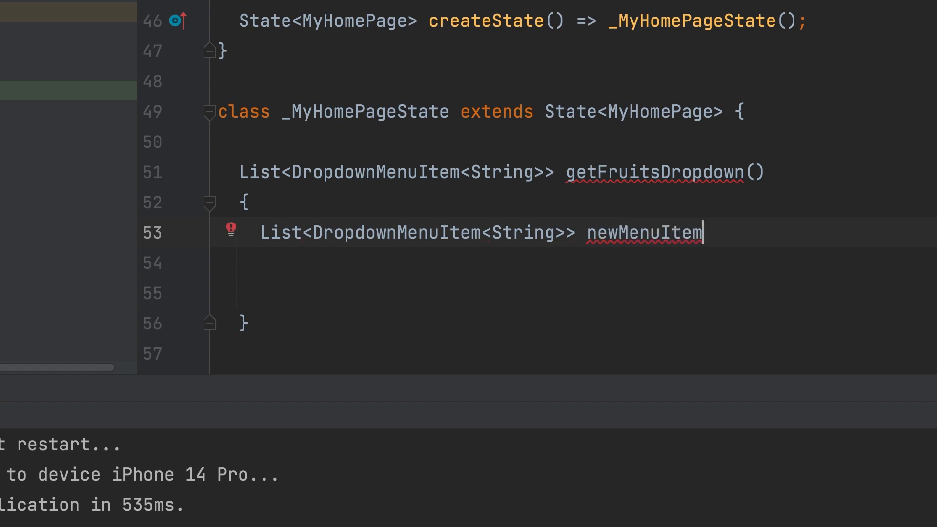
pyautogui.write('= []')
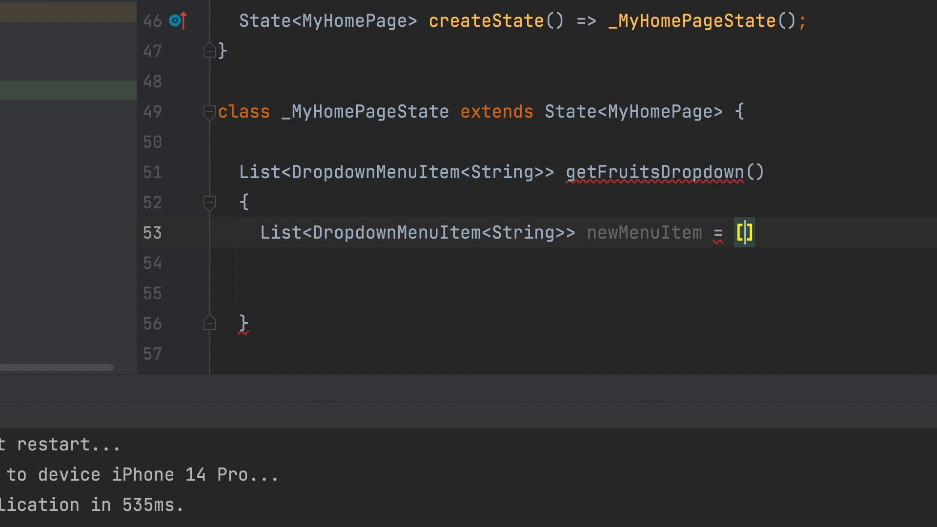
pyautogui.write(';')
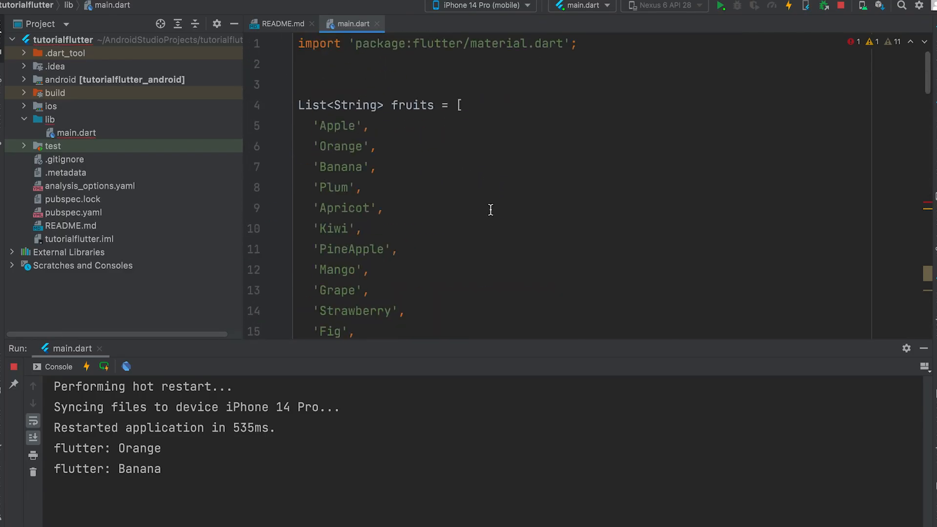
# Step: Add a for (String fruit in fruits) {} loop after checking the fruits list name
pyautogui.doubleClick(412, 106)
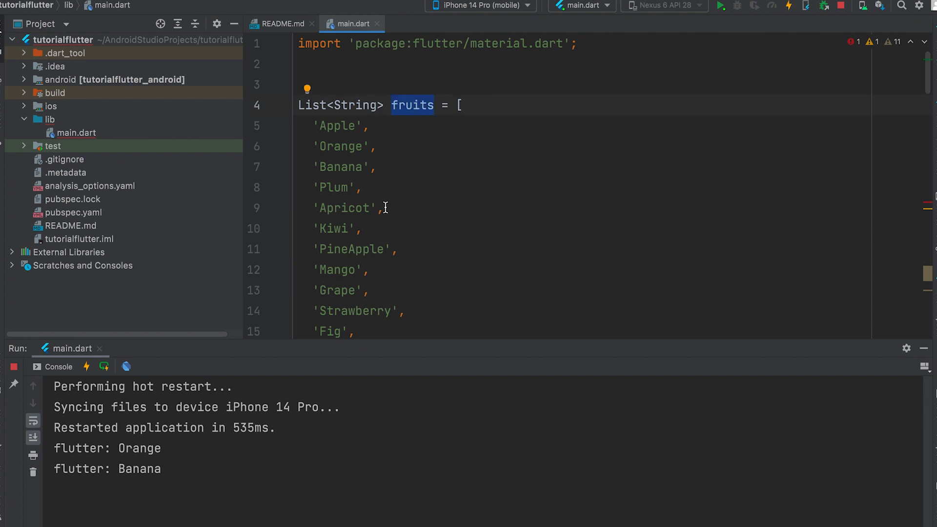
pyautogui.scroll(-3)
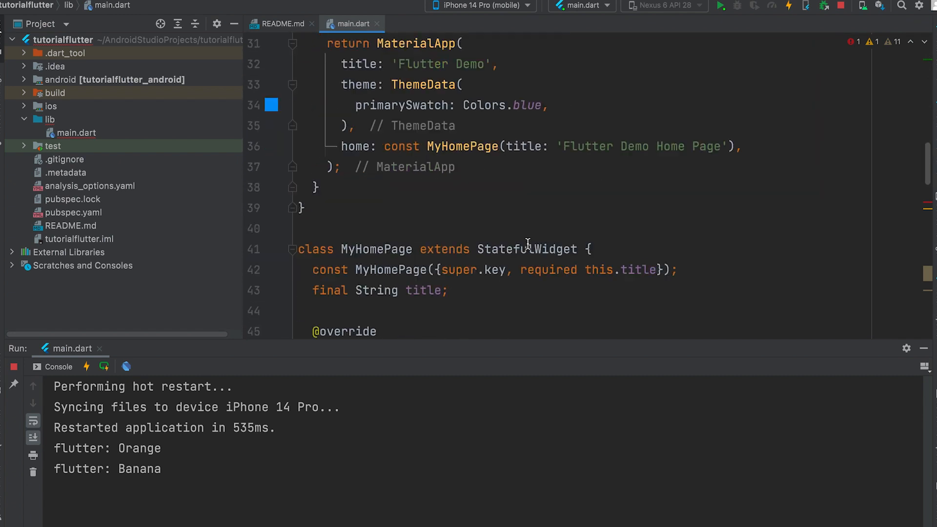
pyautogui.scroll(-3)
pyautogui.write('f')
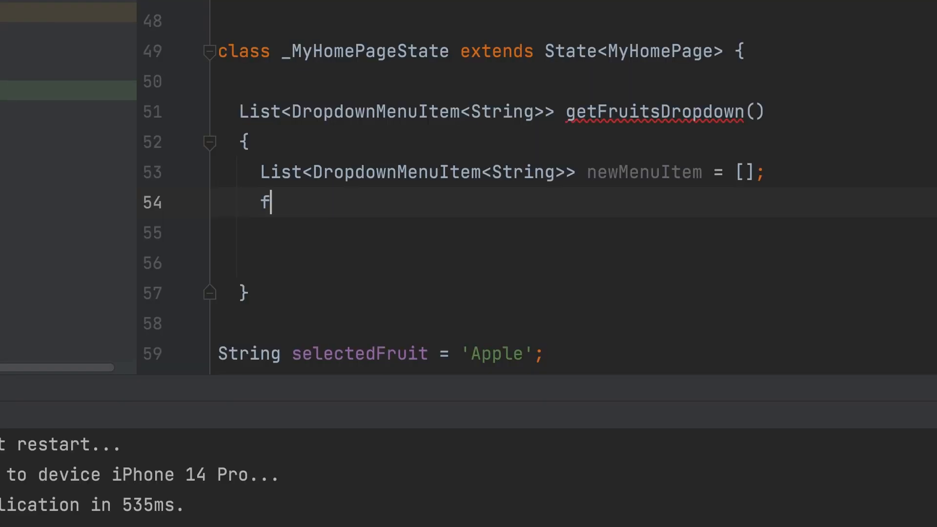
pyautogui.write('or')
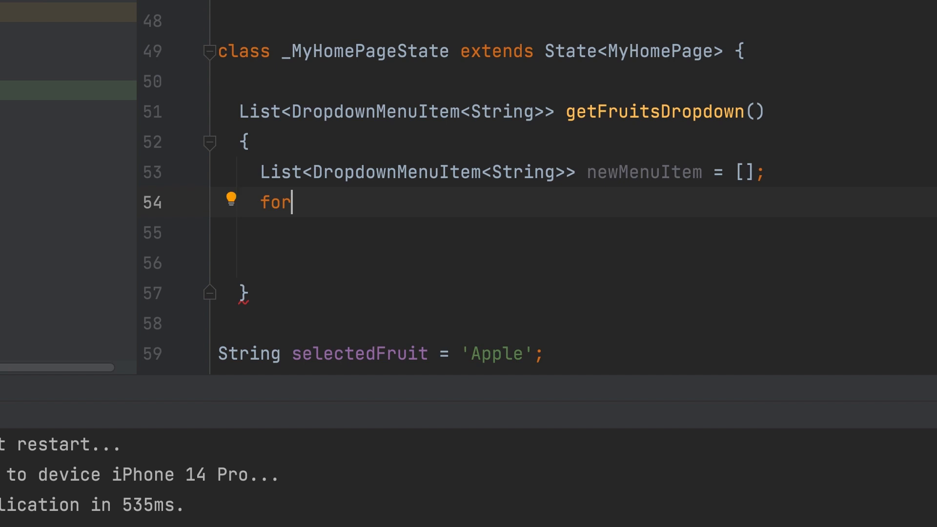
pyautogui.write('(String')
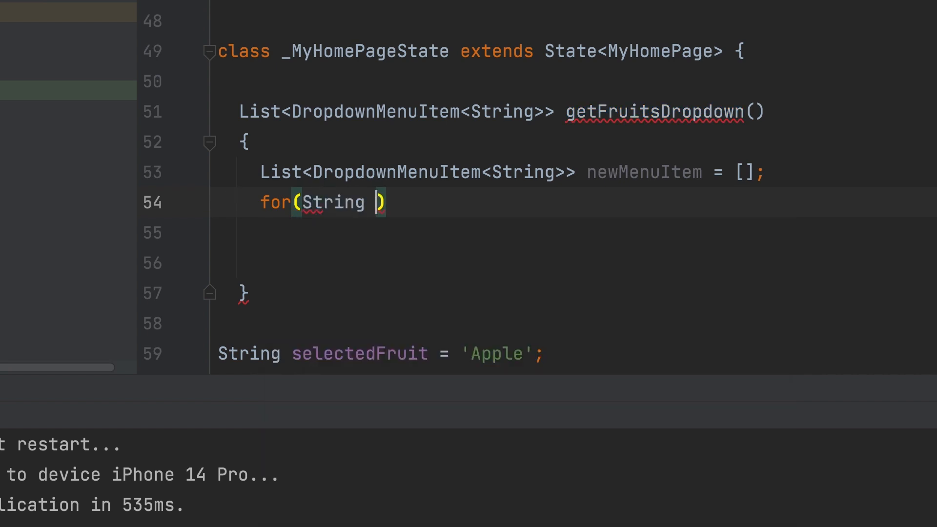
pyautogui.write('fruit')
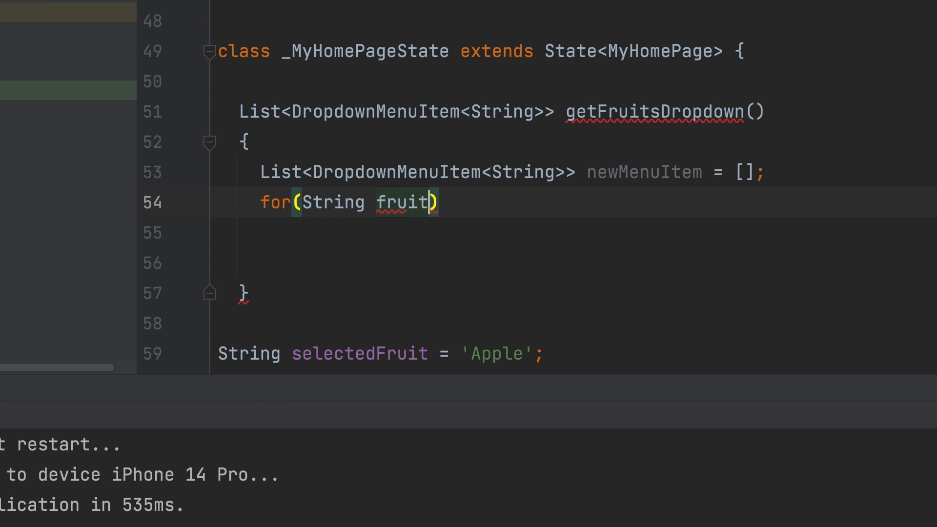
pyautogui.write('in')
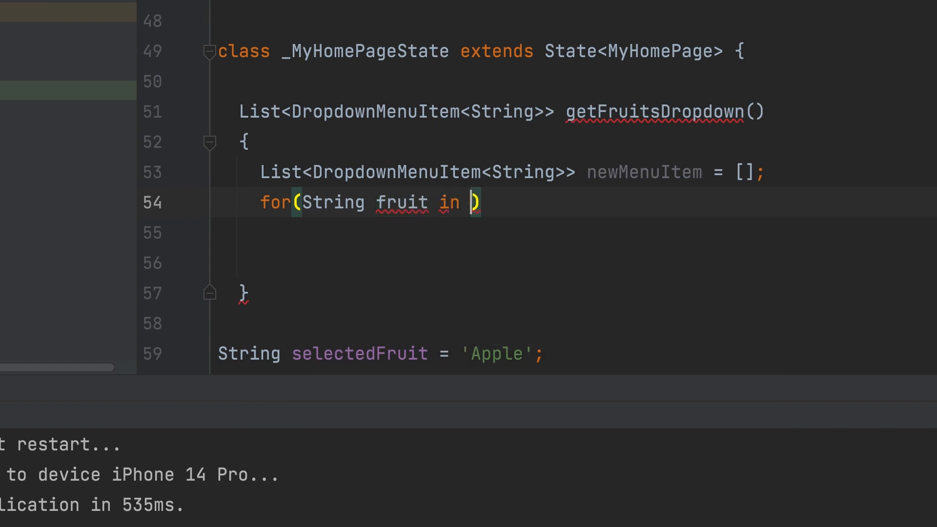
pyautogui.write('fru')
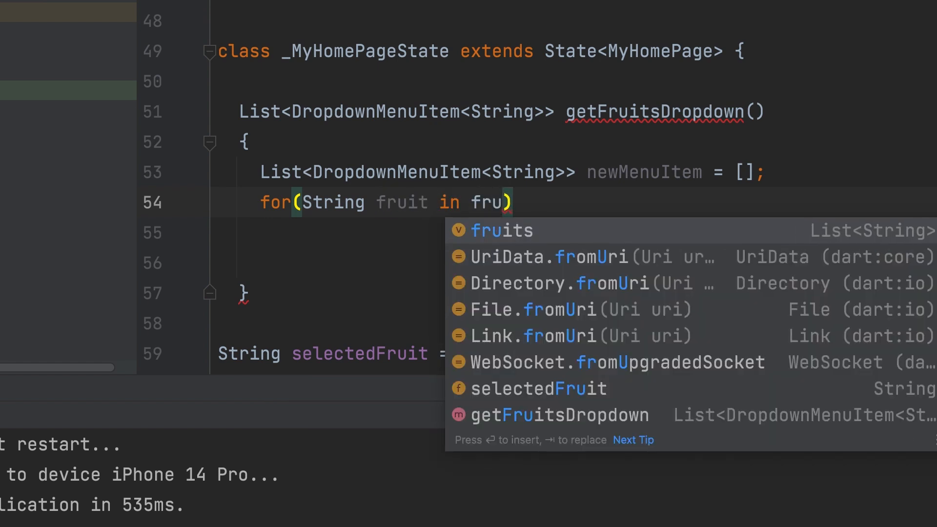
pyautogui.press('Enter')
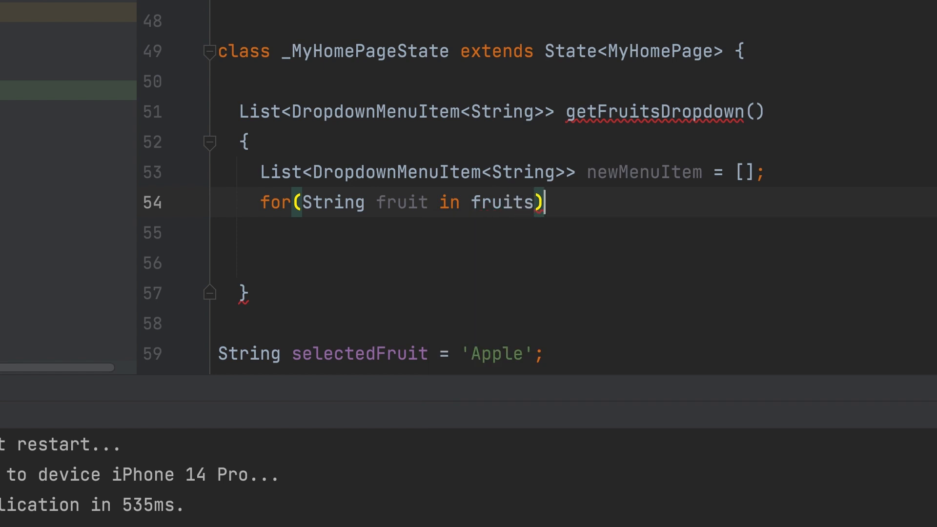
pyautogui.write('{}')
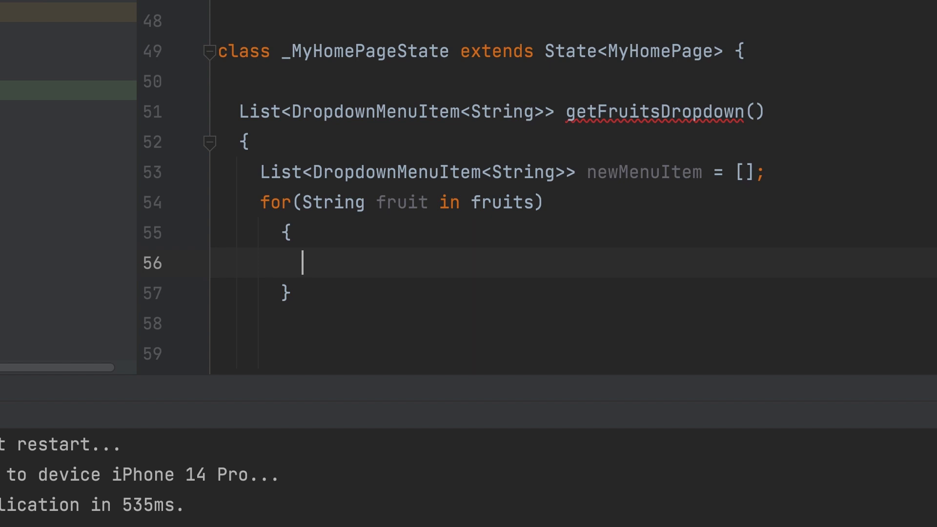
# Step: Declare var menuItem = DropdownMenuItem(...) inside the fruits loop
pyautogui.write('var')
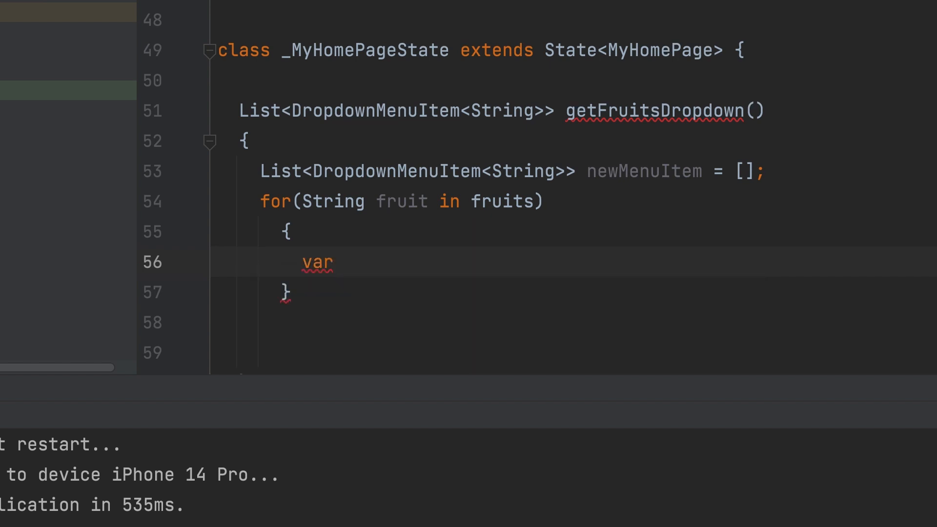
pyautogui.write('menuIt')
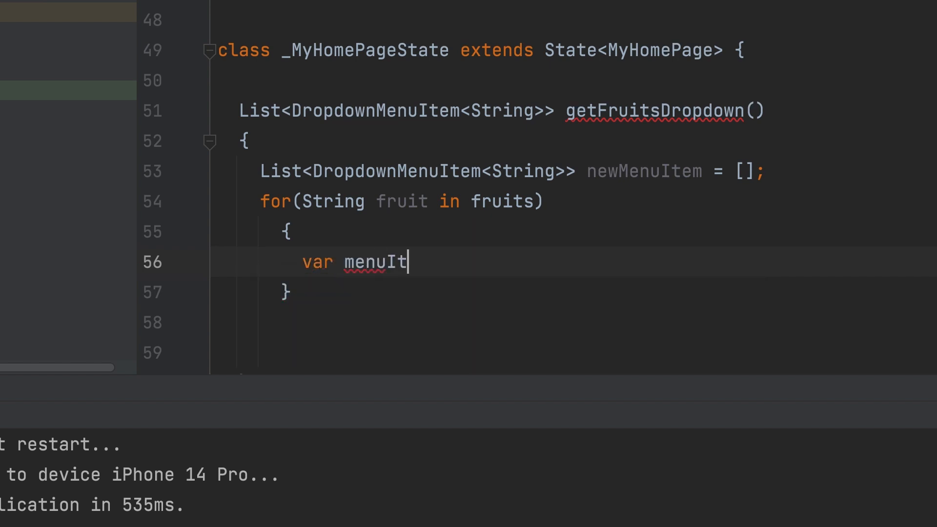
pyautogui.write('ems')
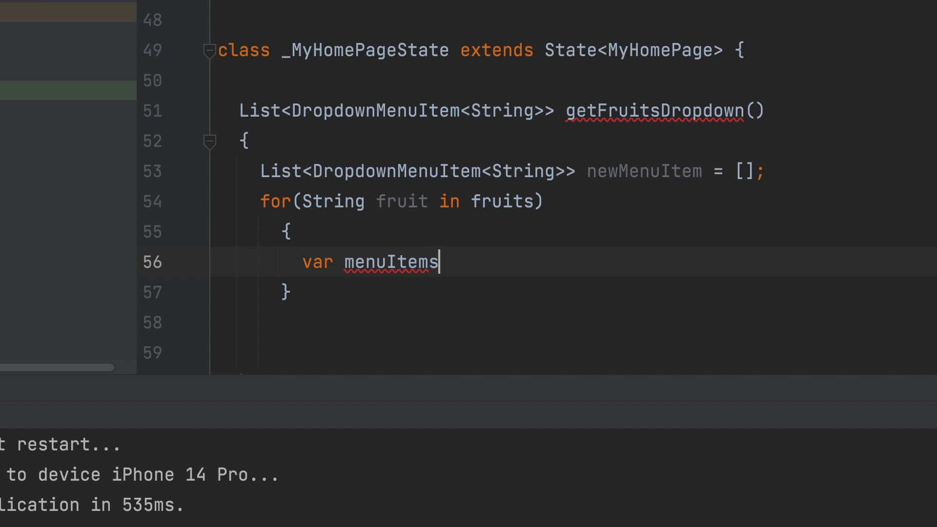
pyautogui.press('Backspace')
pyautogui.write(' =')
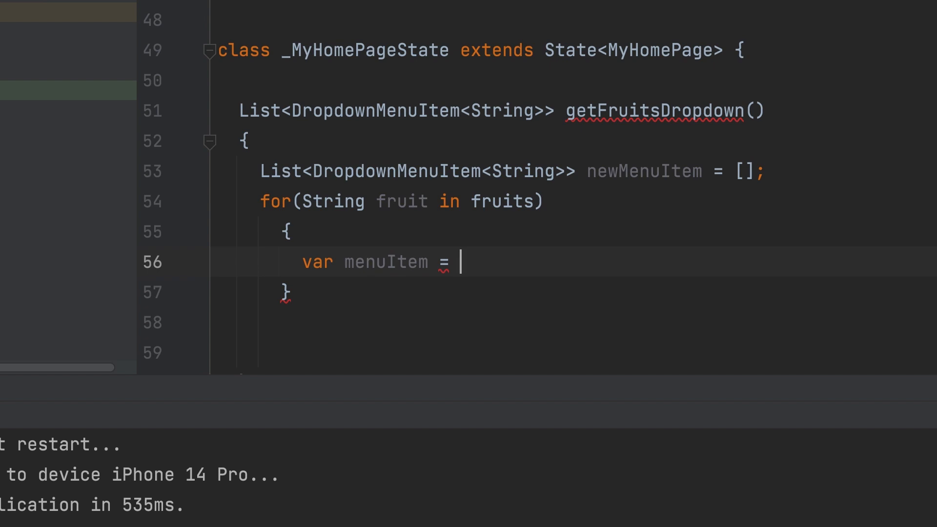
pyautogui.write('Dr')
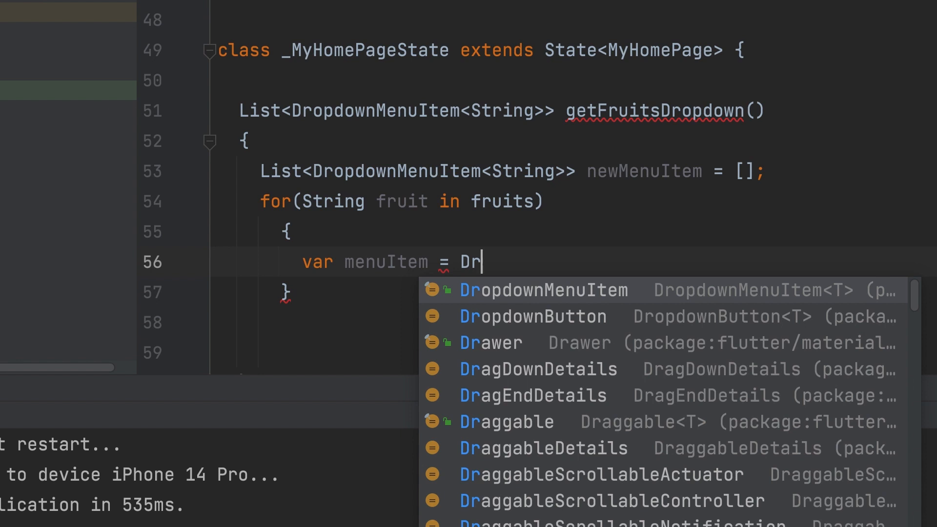
pyautogui.click(542, 291)
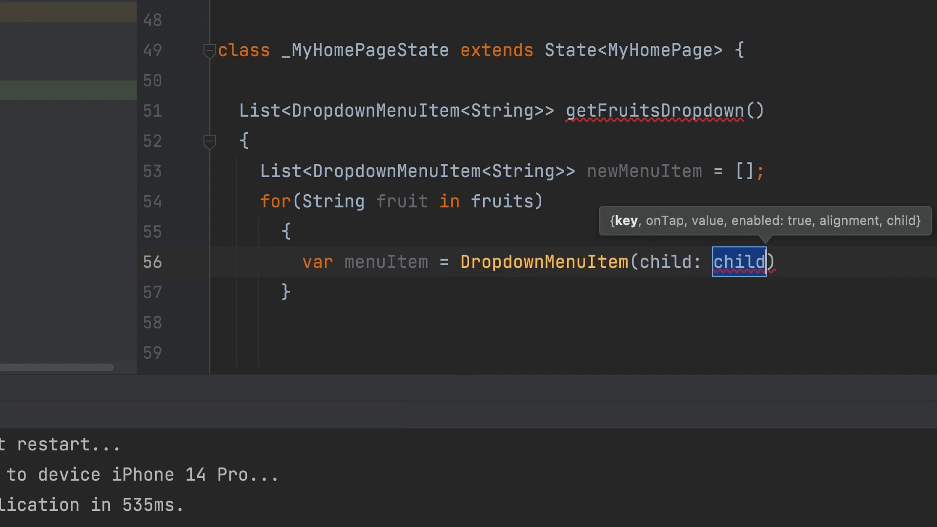
pyautogui.moveTo(499, 281)
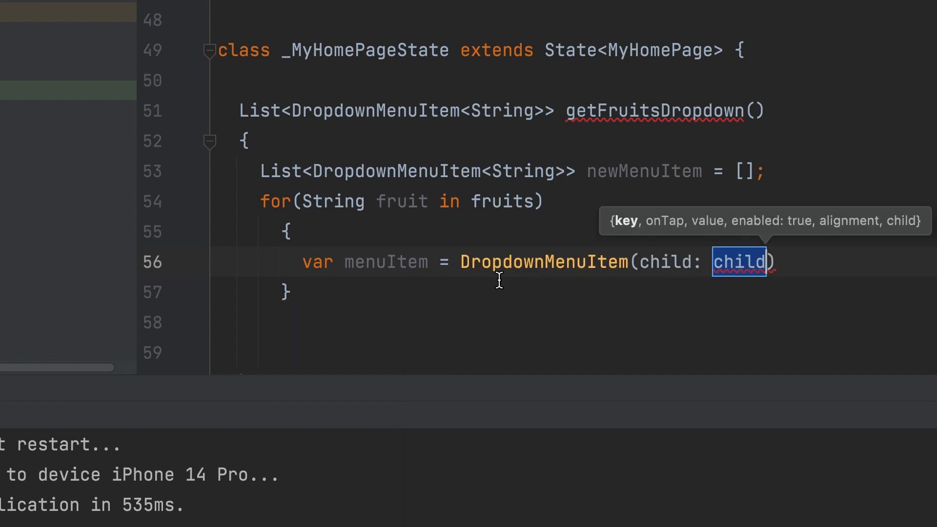
# Step: Give the DropdownMenuItem child: Text(fruit) and value: fruit
pyautogui.write('Text')
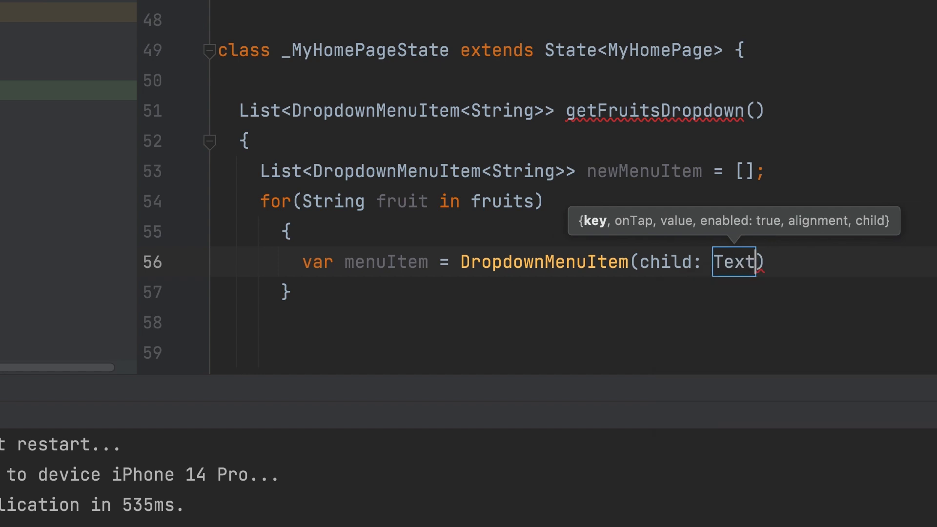
pyautogui.write('()')
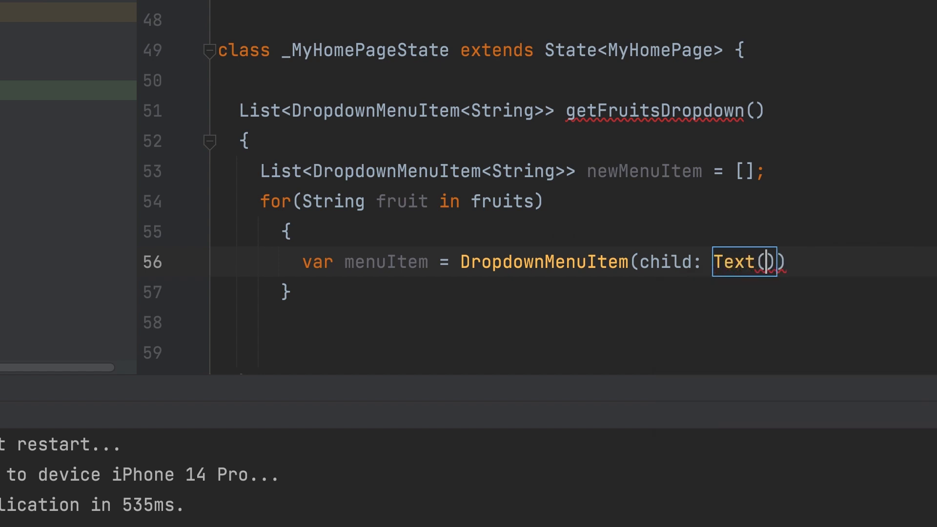
pyautogui.doubleClick(401, 201)
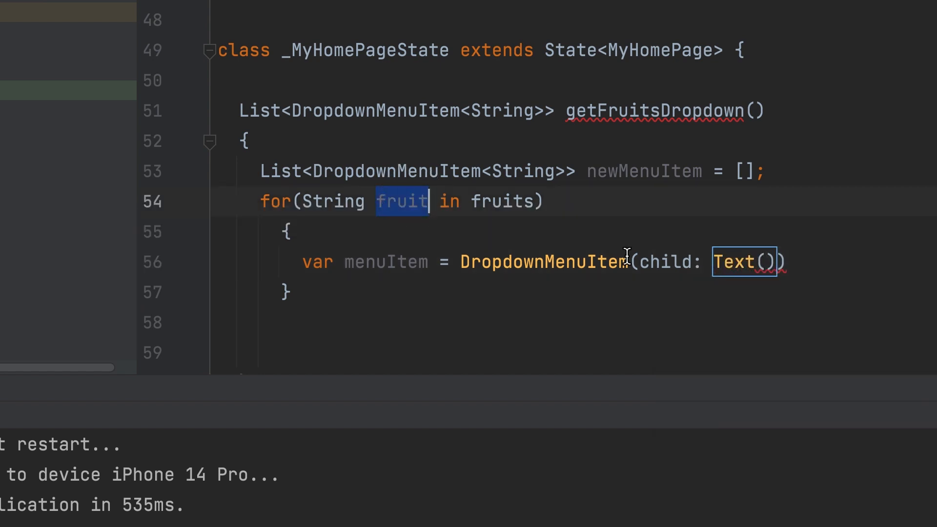
pyautogui.write('fruit')
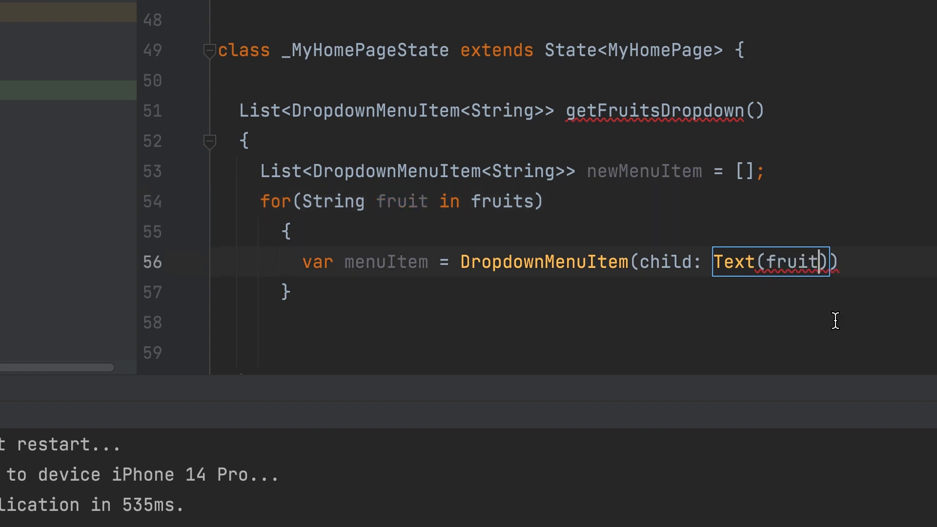
pyautogui.write(',')
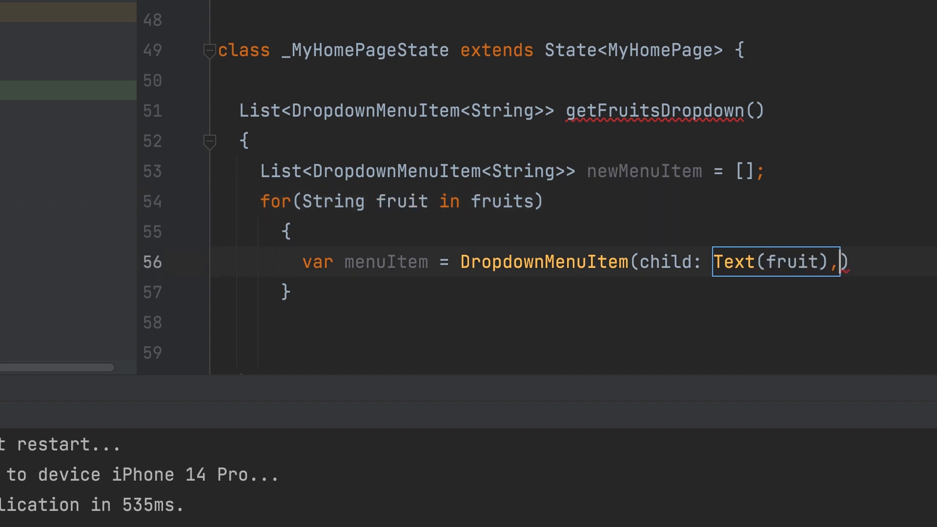
pyautogui.write('value: ,')
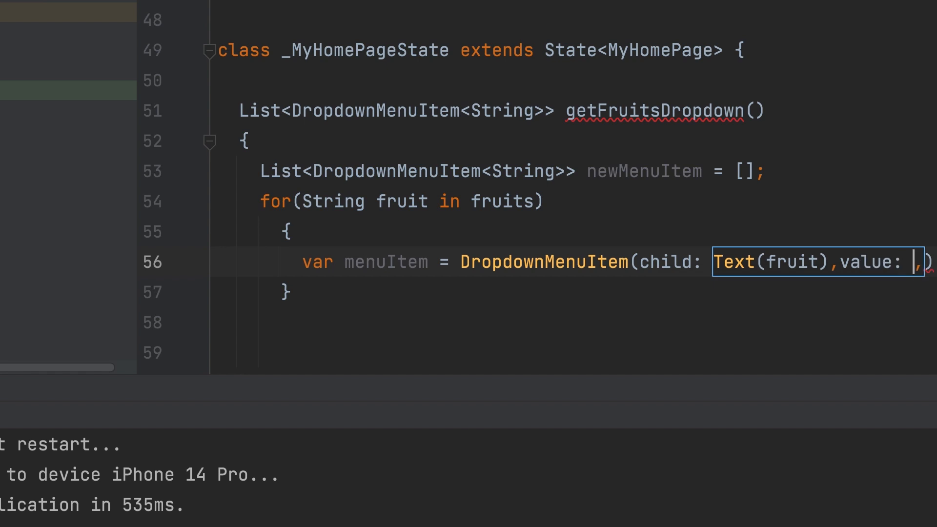
pyautogui.write('fru')
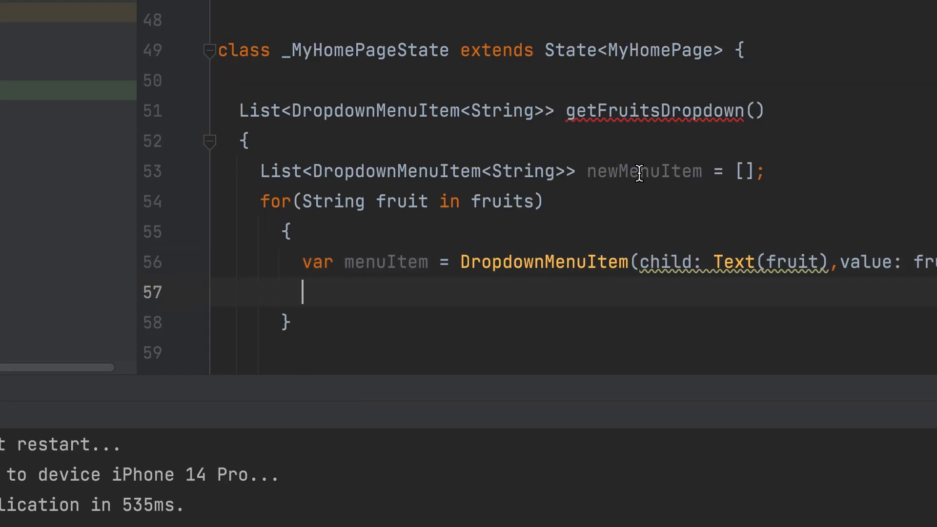
pyautogui.moveTo(379, 298)
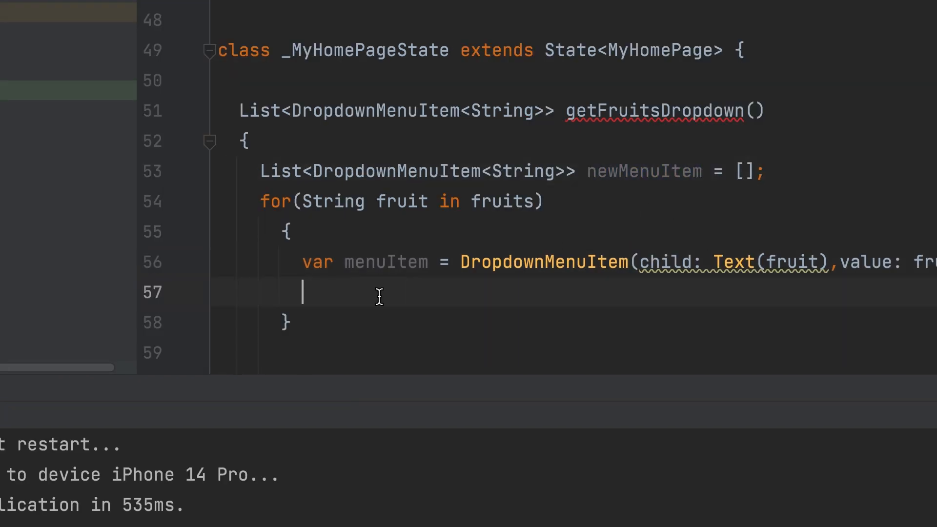
# Step: Add each menuItem to the newMenuItem list with newMenuItem.add(menuItem);
pyautogui.write('newMenuItem.add(value')
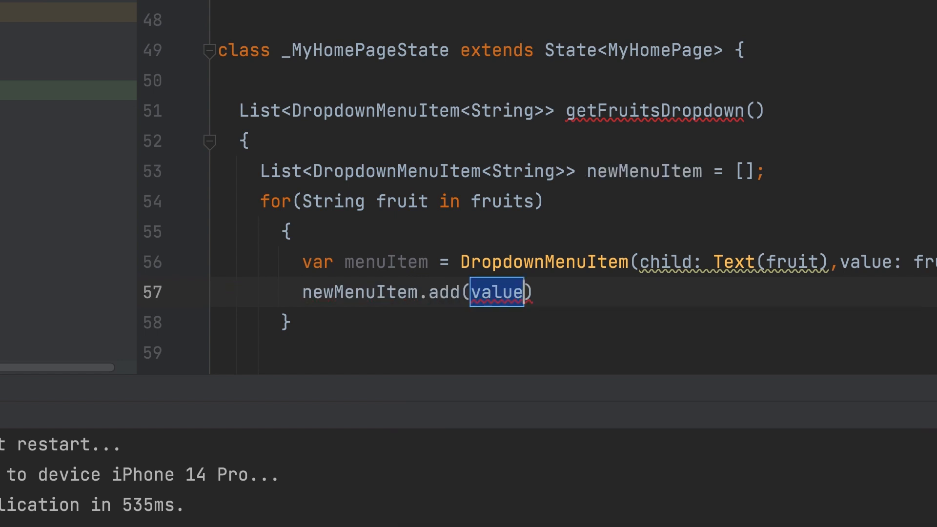
pyautogui.doubleClick(391, 261)
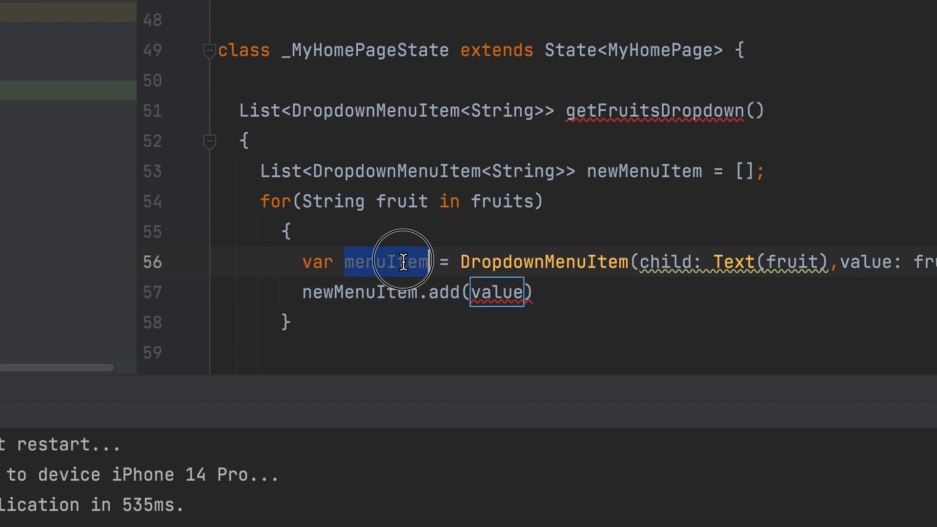
pyautogui.click(500, 293)
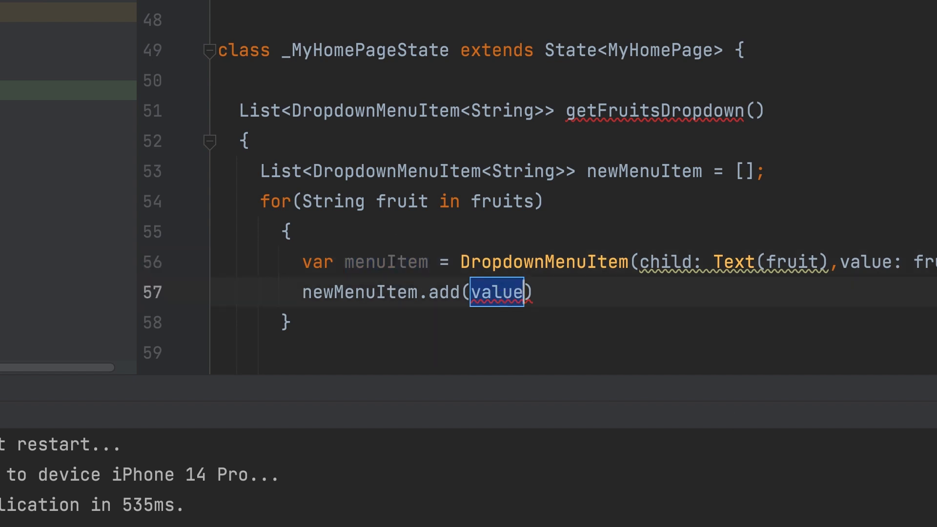
pyautogui.write('menuItem);')
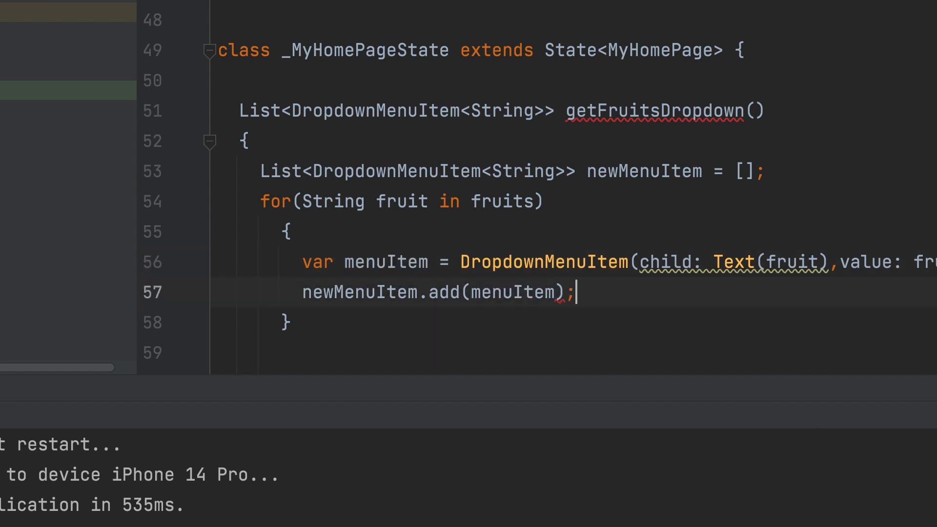
pyautogui.scroll(-3)
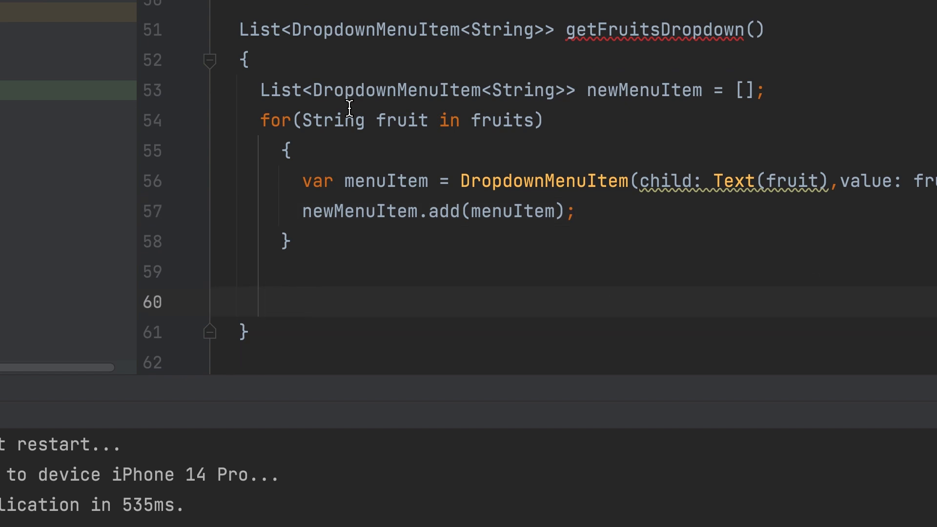
# Step: Return newMenuItem from getFruitsDropdown after the loop
pyautogui.write('return')
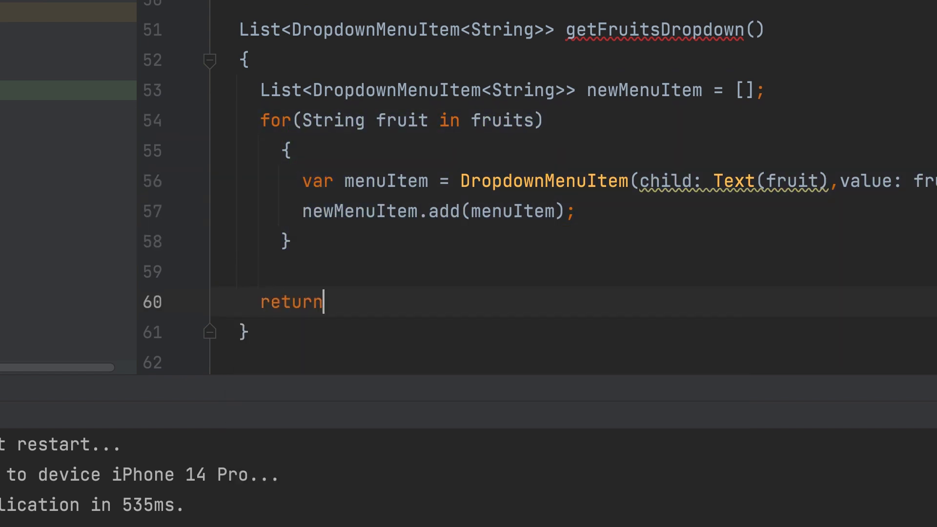
pyautogui.doubleClick(644, 89)
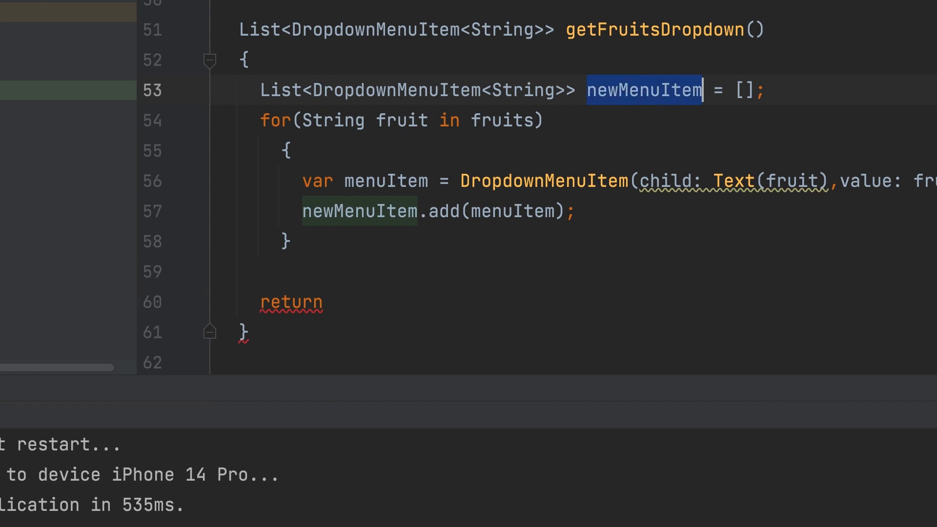
pyautogui.write('newMenuItem')
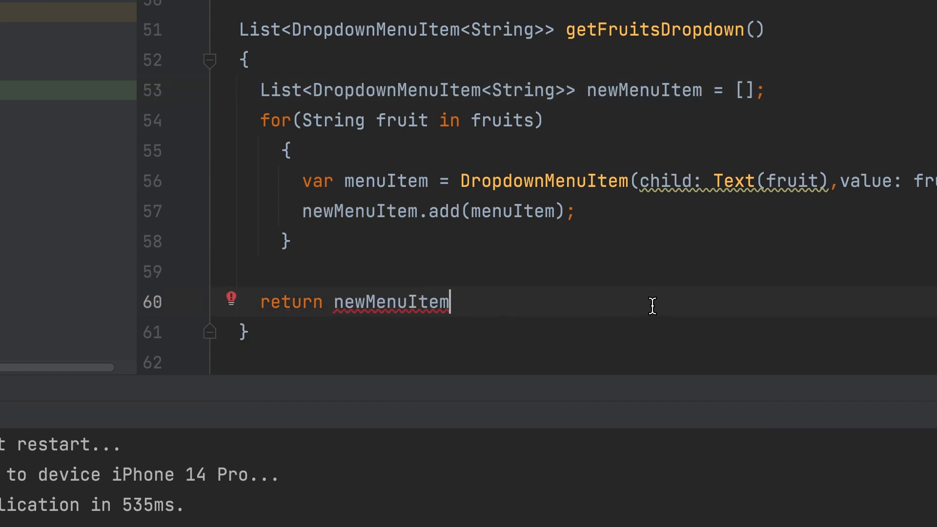
pyautogui.write(';')
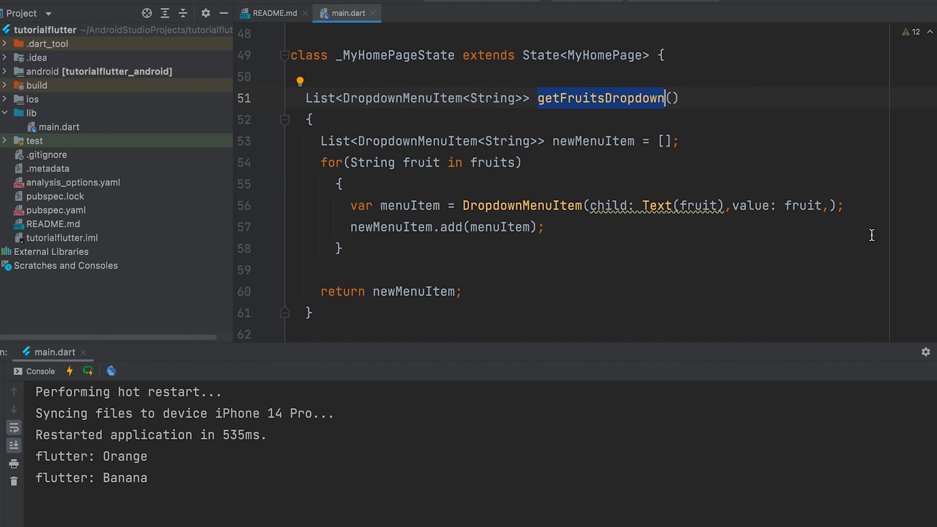
pyautogui.scroll(-3)
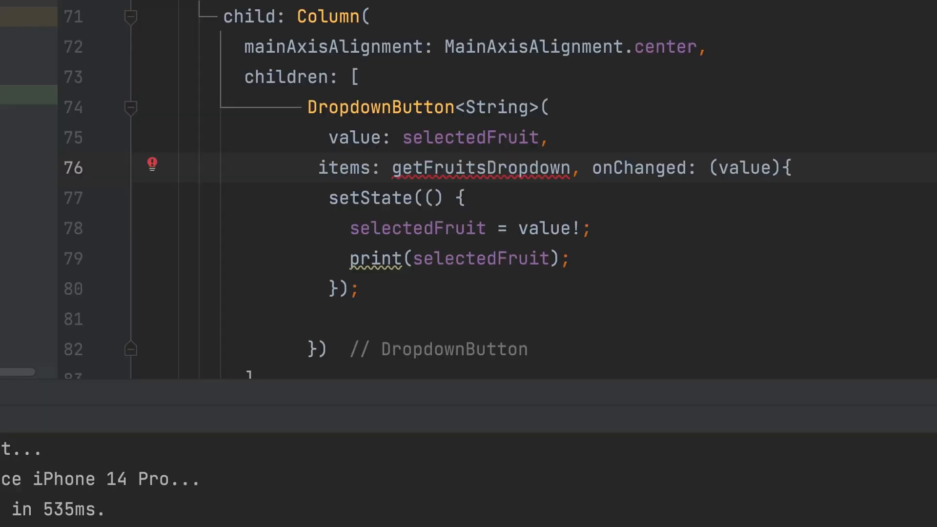
pyautogui.moveTo(522, 177)
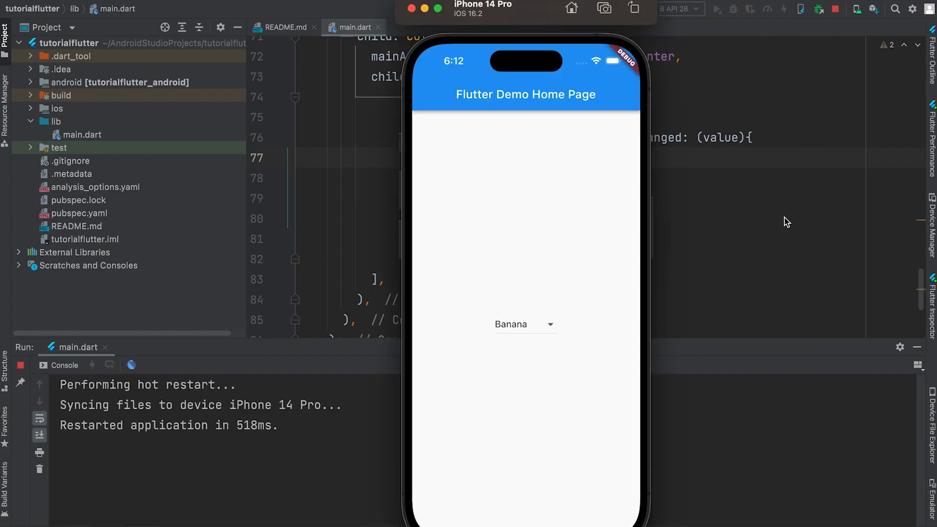
# Step: Select Strawberry, Litchi and Banana from the simulator dropdown, logging each to the console
pyautogui.click(550, 325)
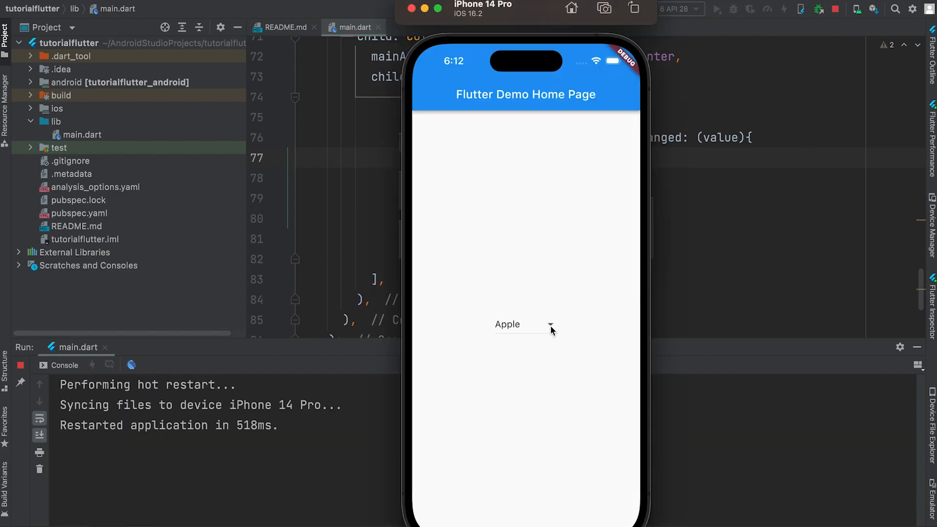
pyautogui.click(524, 325)
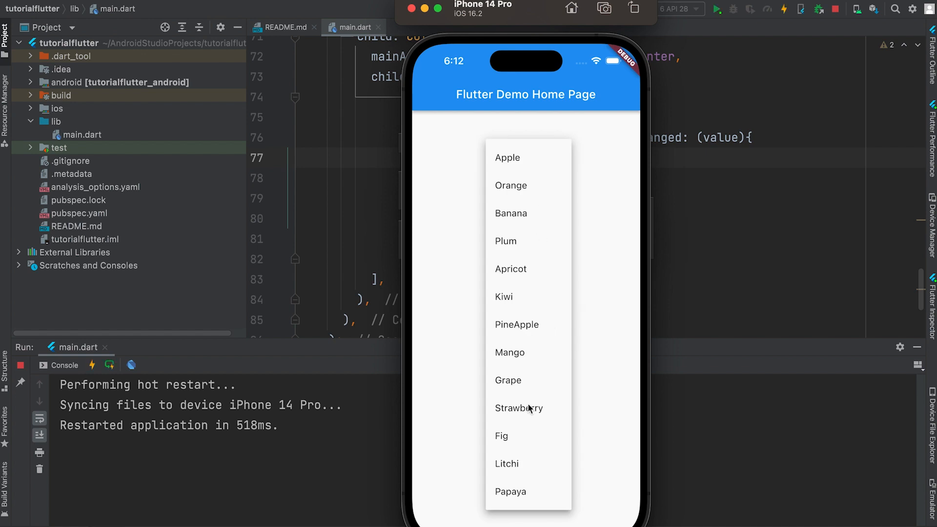
pyautogui.click(519, 408)
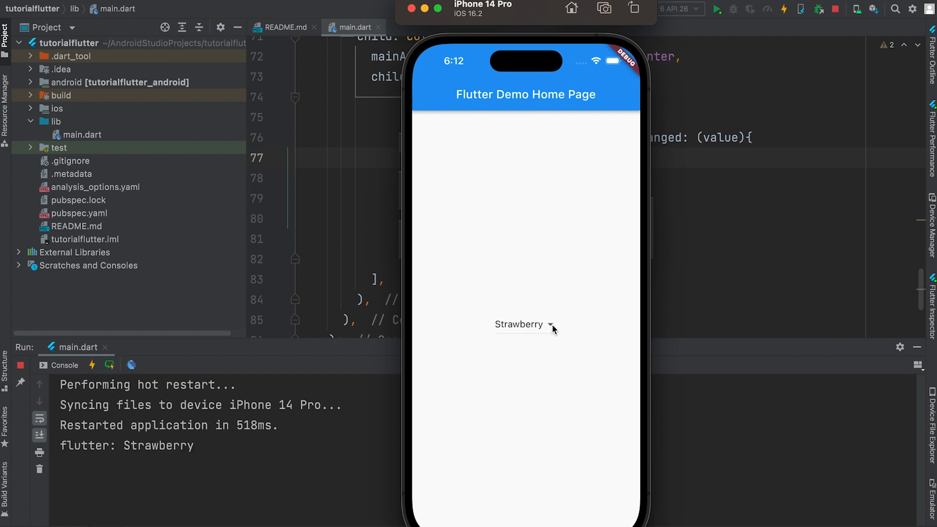
pyautogui.click(550, 326)
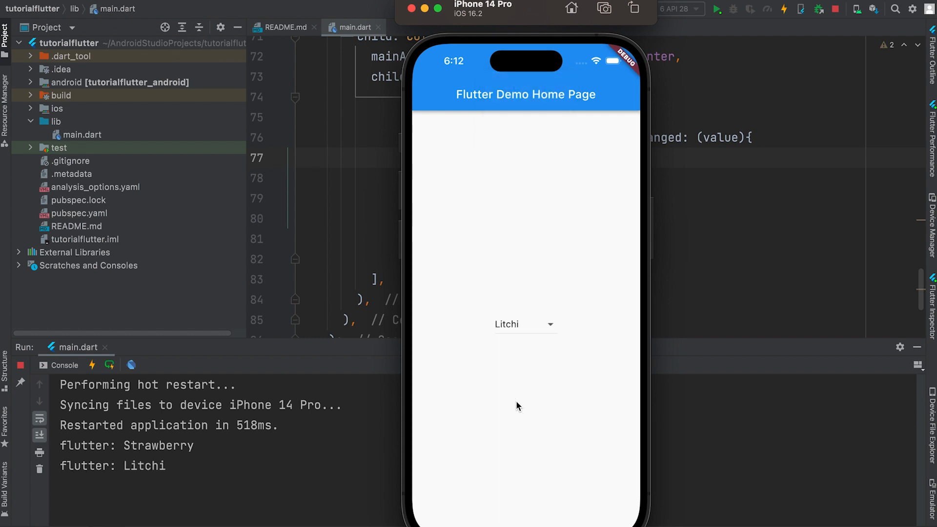
pyautogui.click(525, 324)
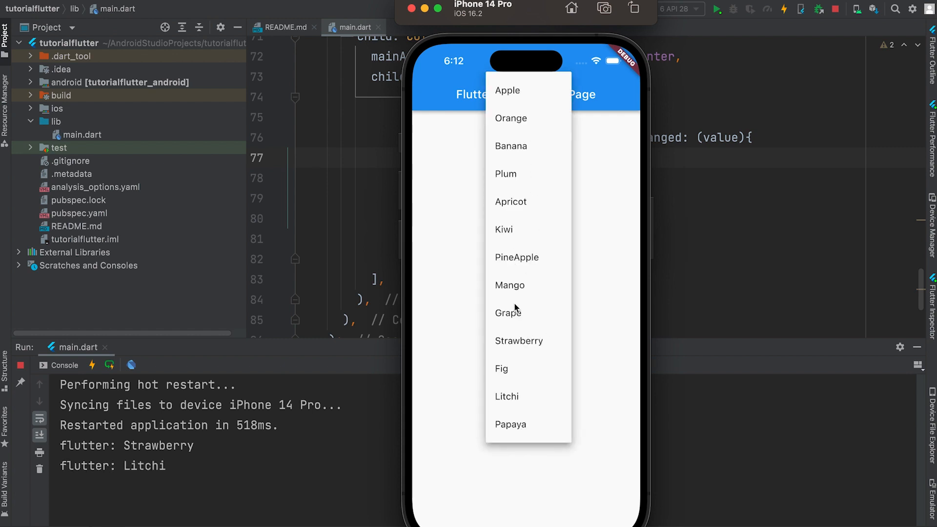
pyautogui.click(512, 147)
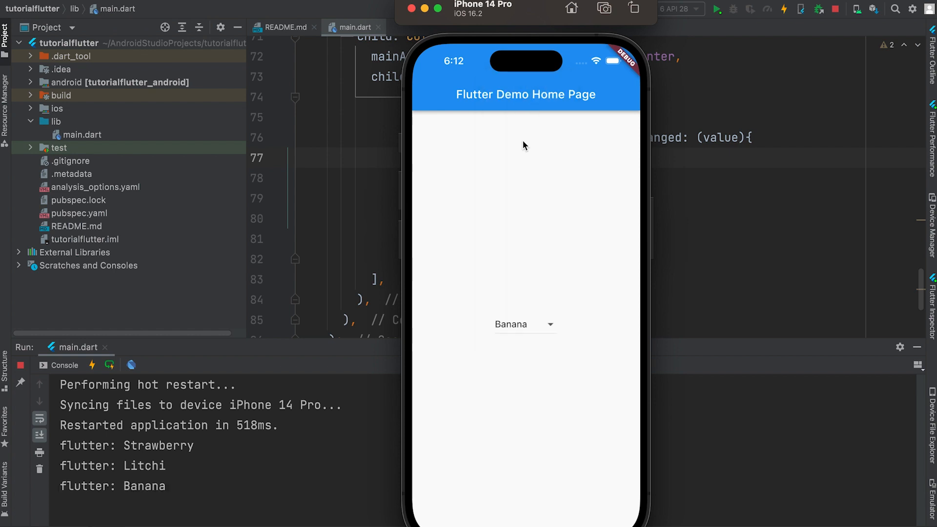